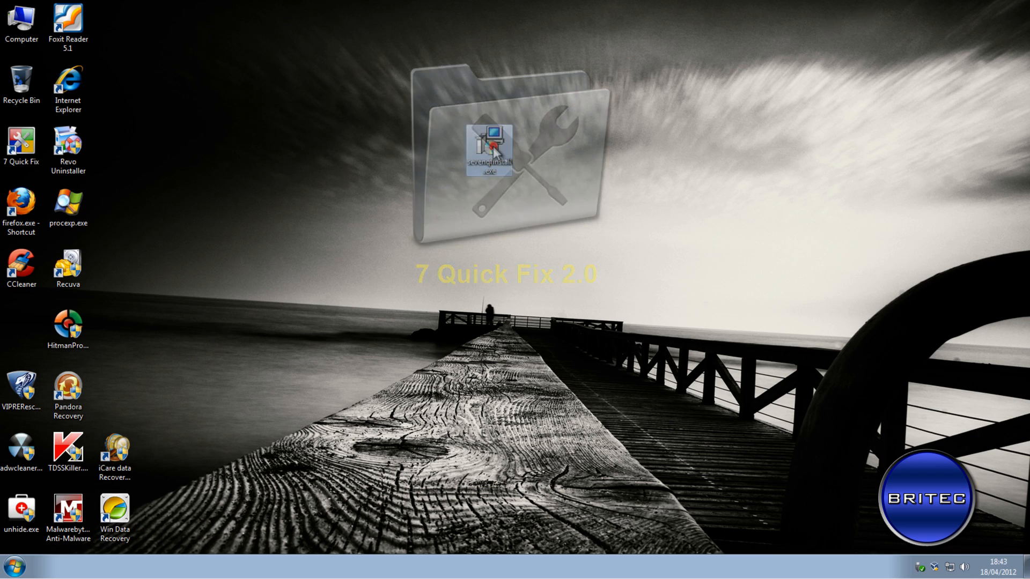
# Step: Run sevenqfinstall.exe from the desktop and approve the User Account Control prompt
pyautogui.doubleClick(488, 143)
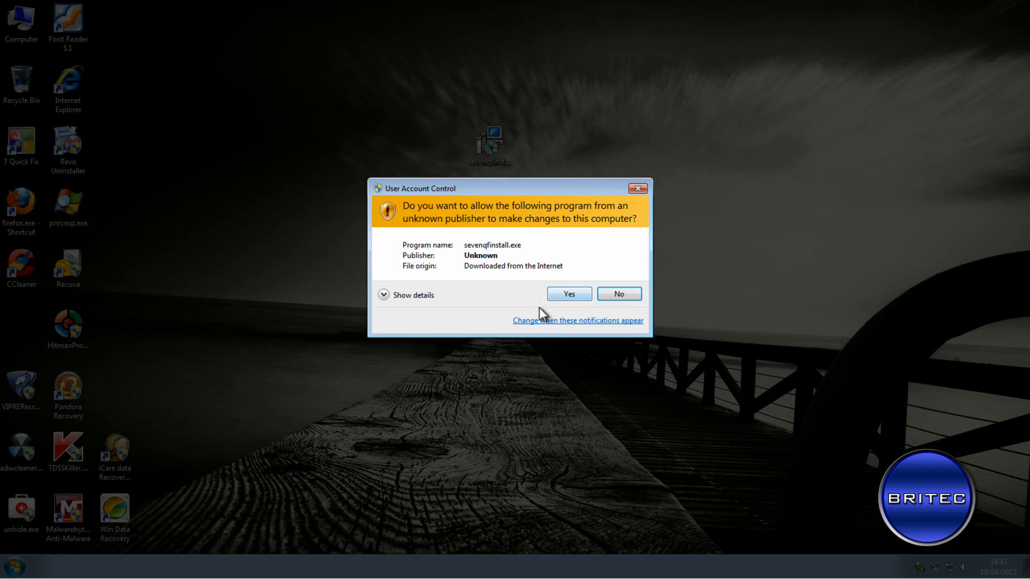
pyautogui.click(567, 294)
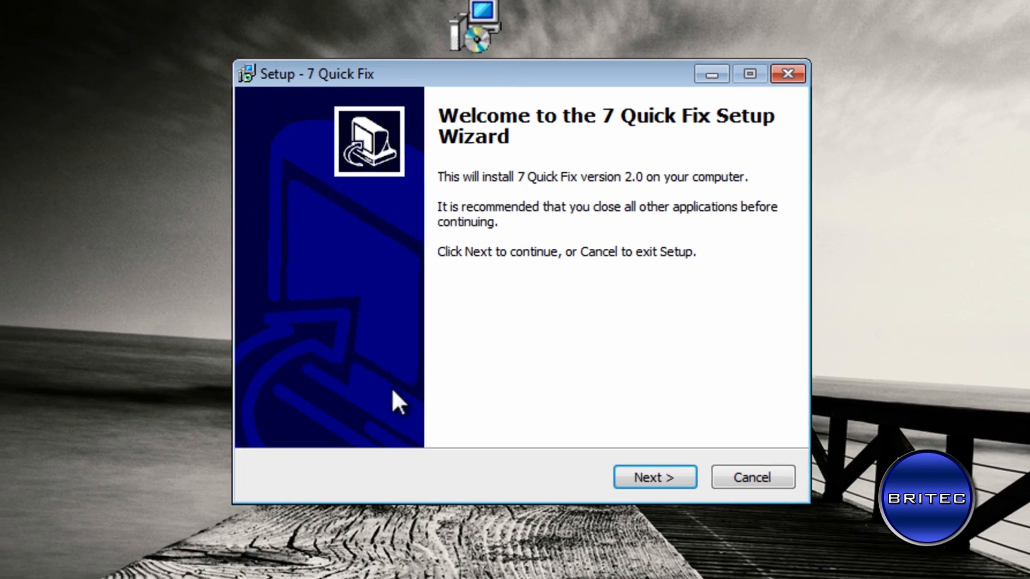
# Step: Move past the welcome page and accept the 7 Quick Fix licence agreement
pyautogui.click(654, 476)
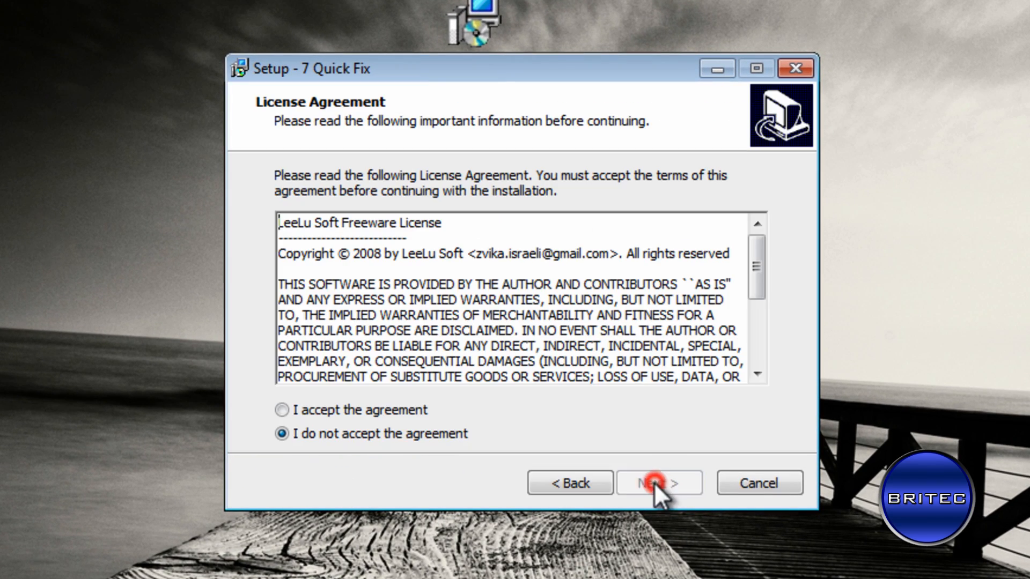
pyautogui.click(659, 482)
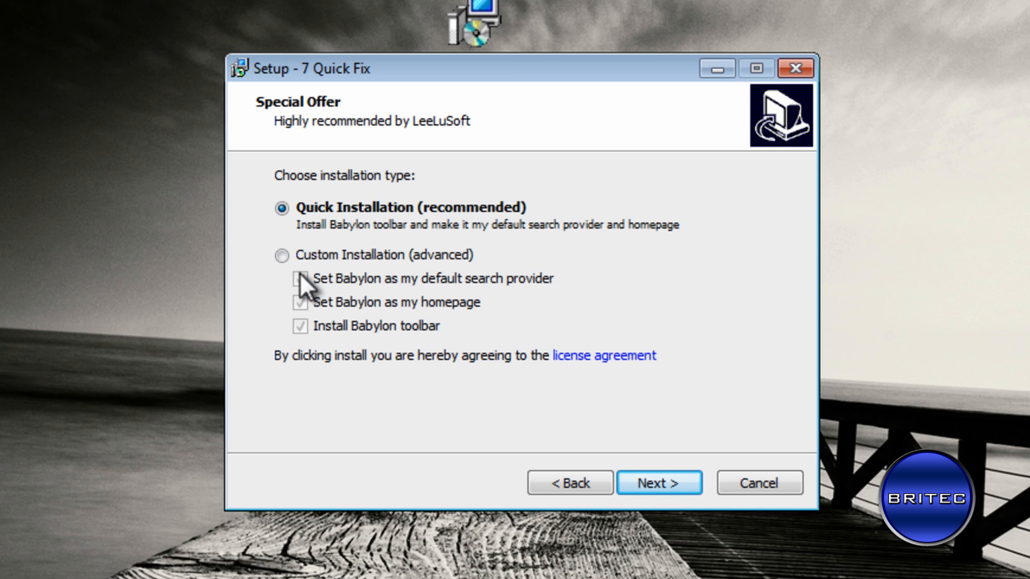
# Step: Pick Custom Installation, untick the Babylon toolbar extras, and continue past the offer
pyautogui.click(282, 254)
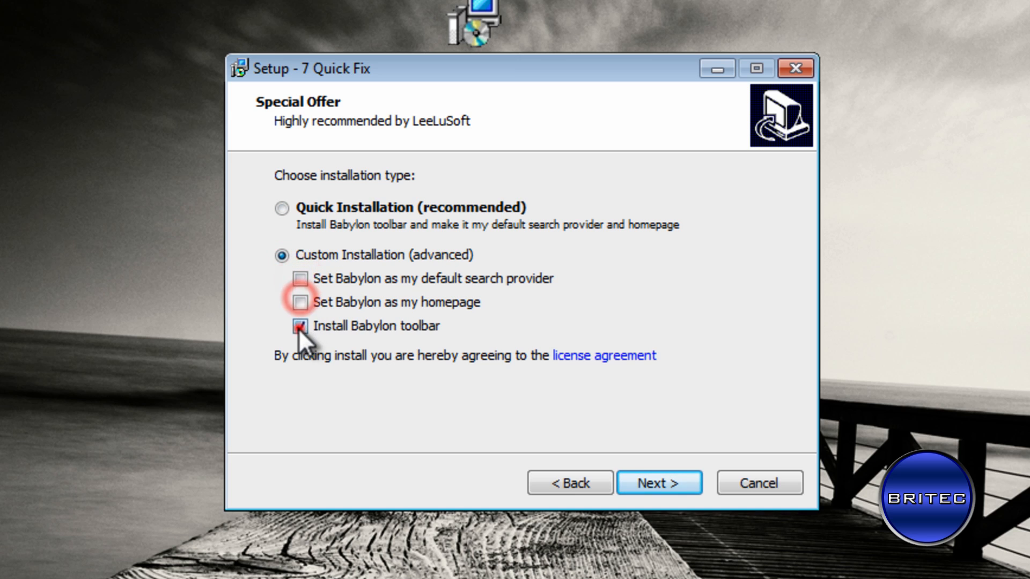
pyautogui.click(301, 326)
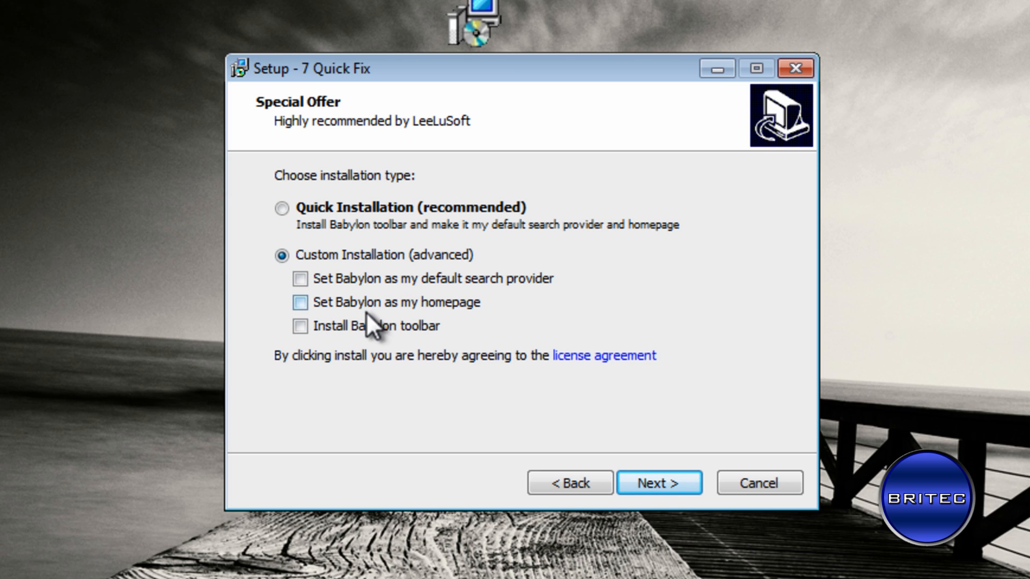
pyautogui.click(659, 482)
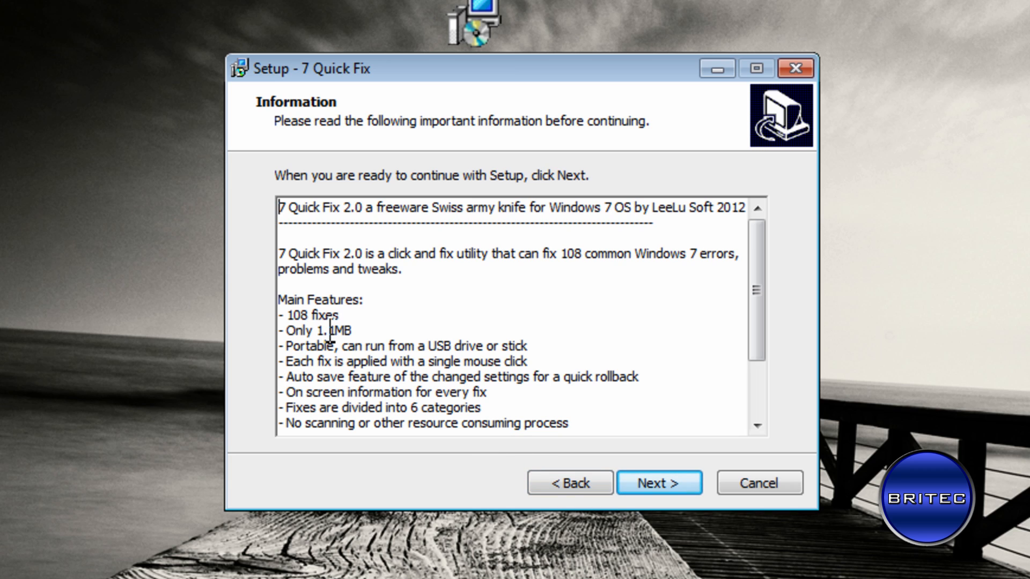
# Step: Install to the default C:\Program Files\7 Quick Fix folder and finish with Launch 7 Quick Fix ticked
pyautogui.click(659, 482)
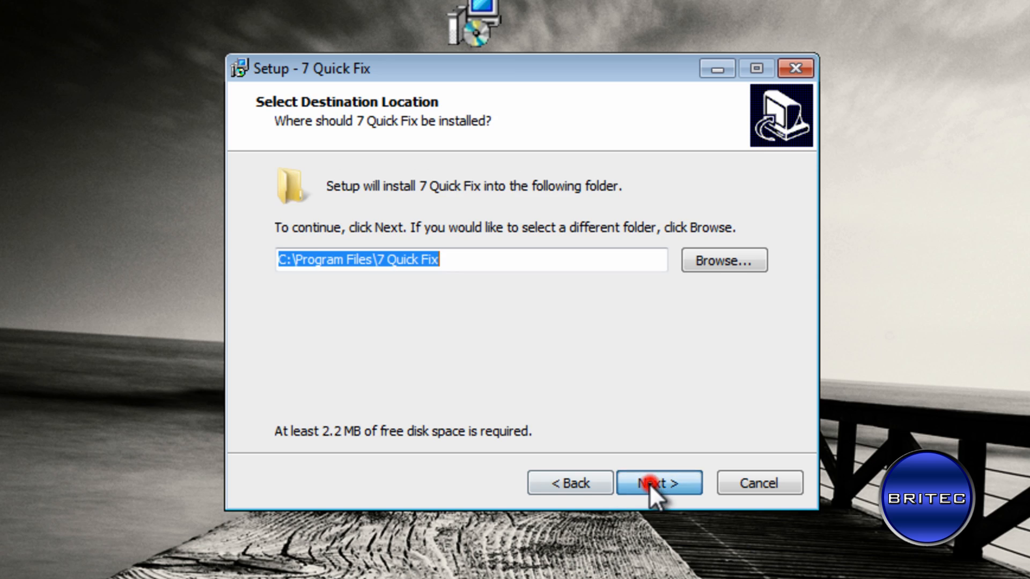
pyautogui.click(658, 482)
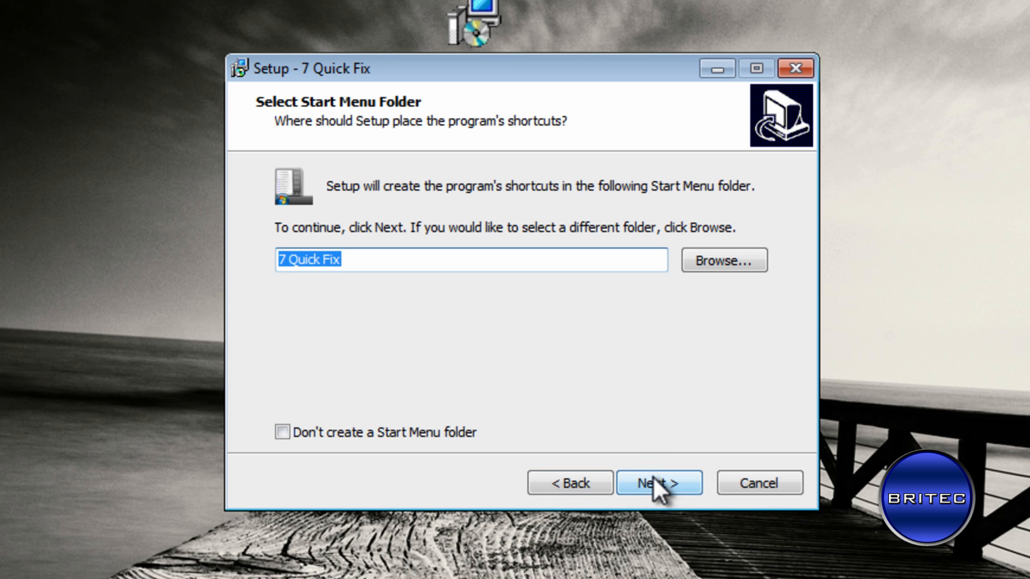
pyautogui.click(659, 482)
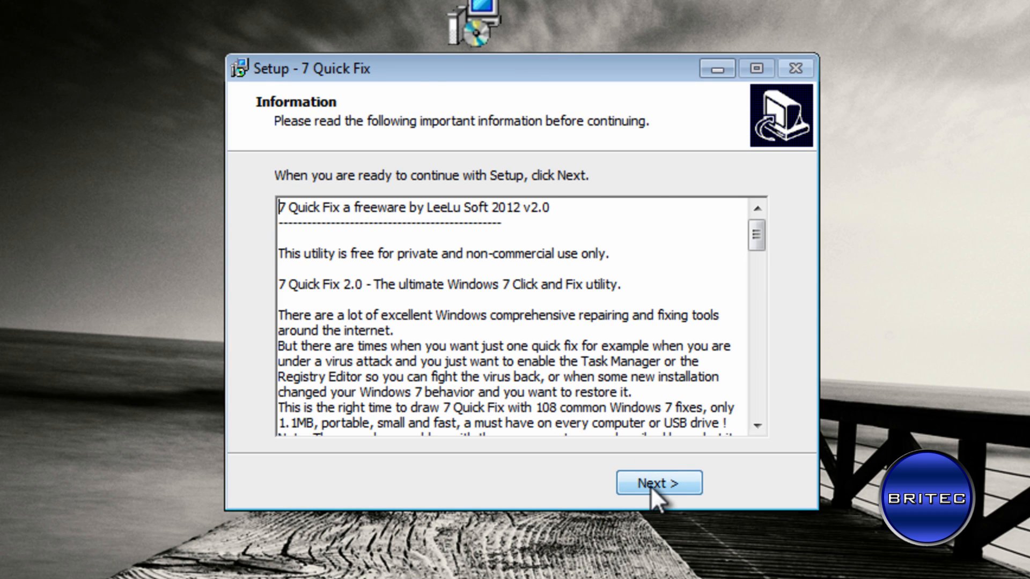
pyautogui.click(657, 482)
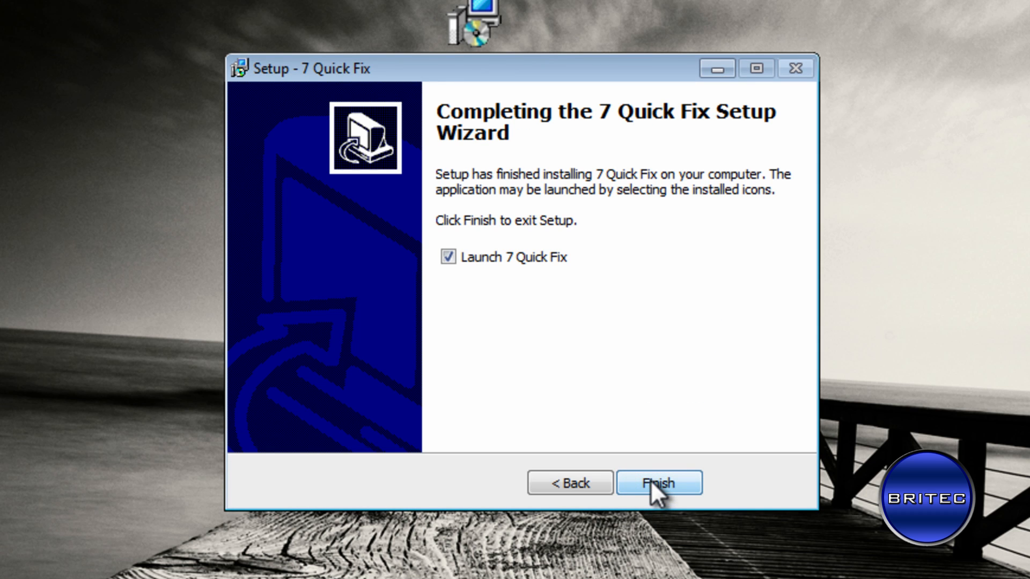
pyautogui.click(659, 483)
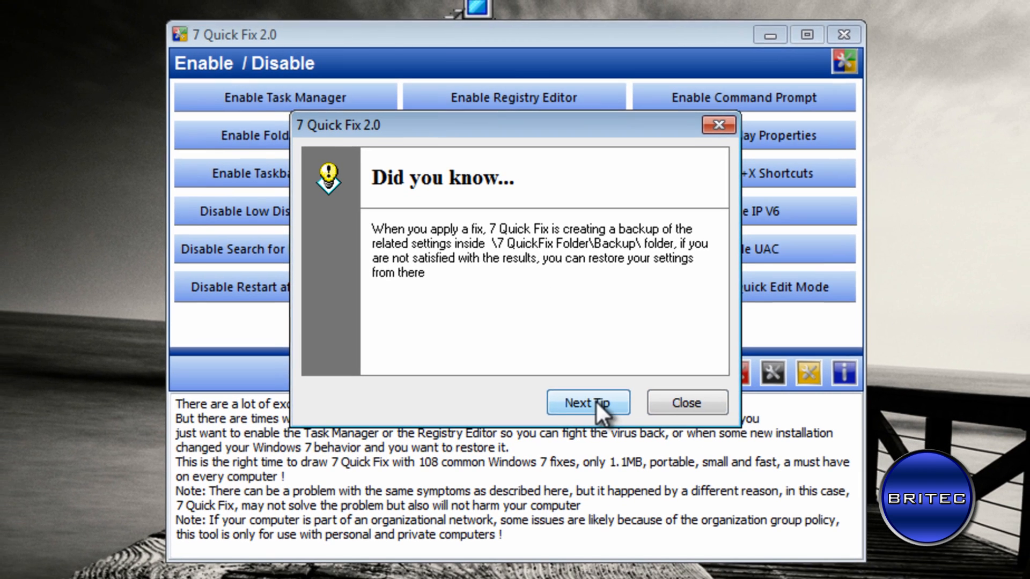
# Step: Close the 'Did you know...' startup tip dialog
pyautogui.click(685, 402)
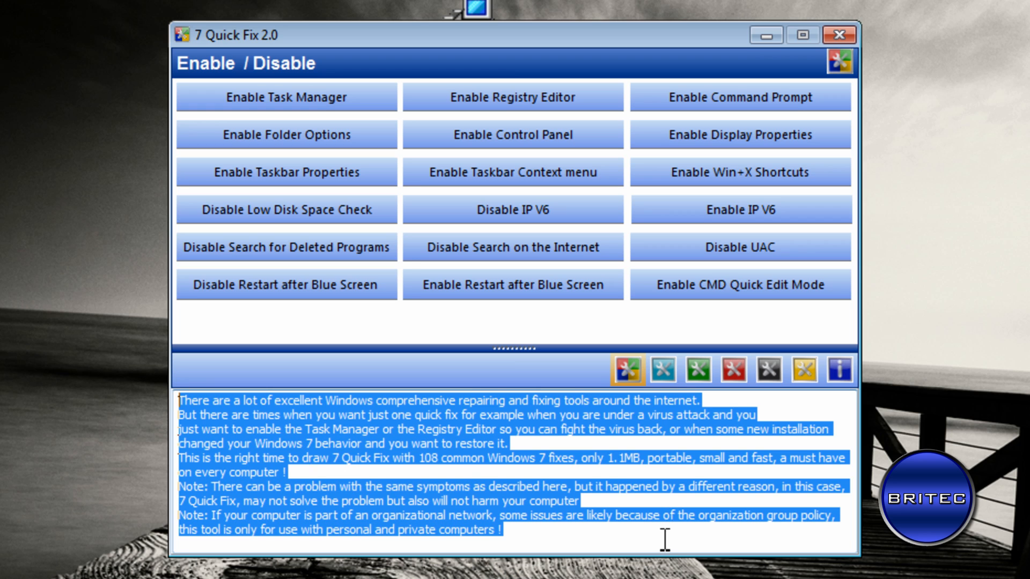
pyautogui.click(286, 98)
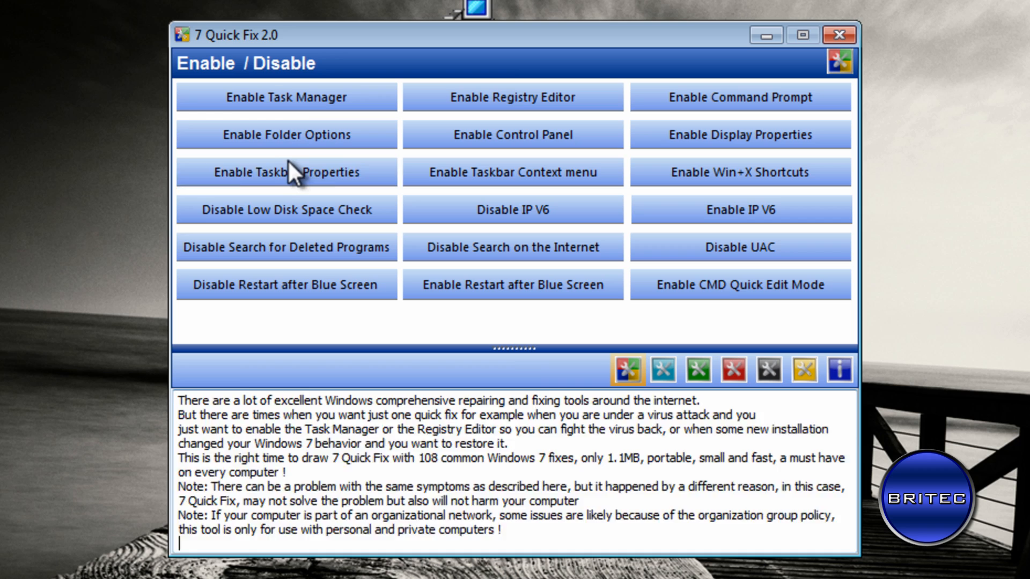
pyautogui.click(286, 210)
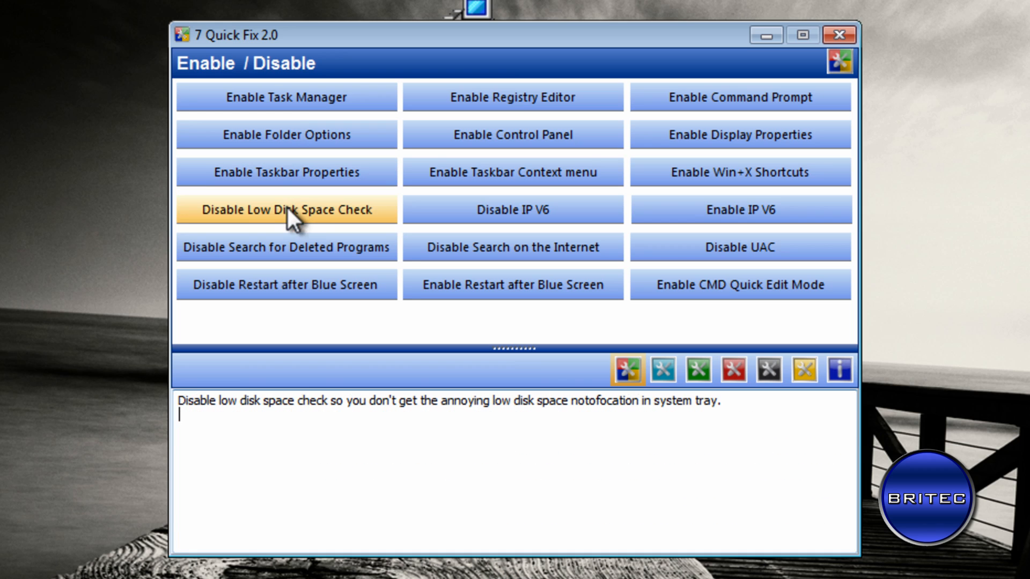
pyautogui.moveTo(286, 247)
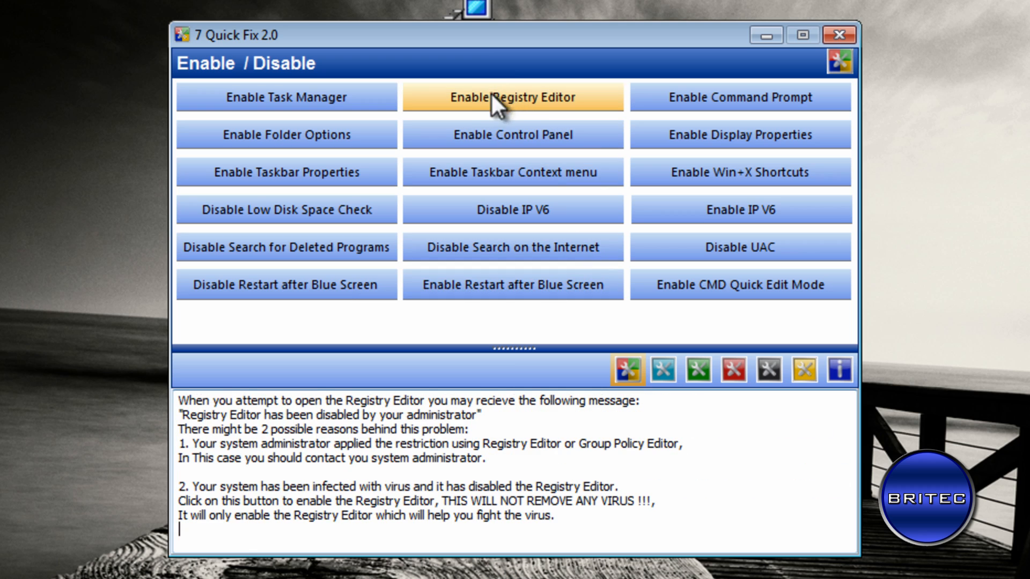
pyautogui.moveTo(569, 117)
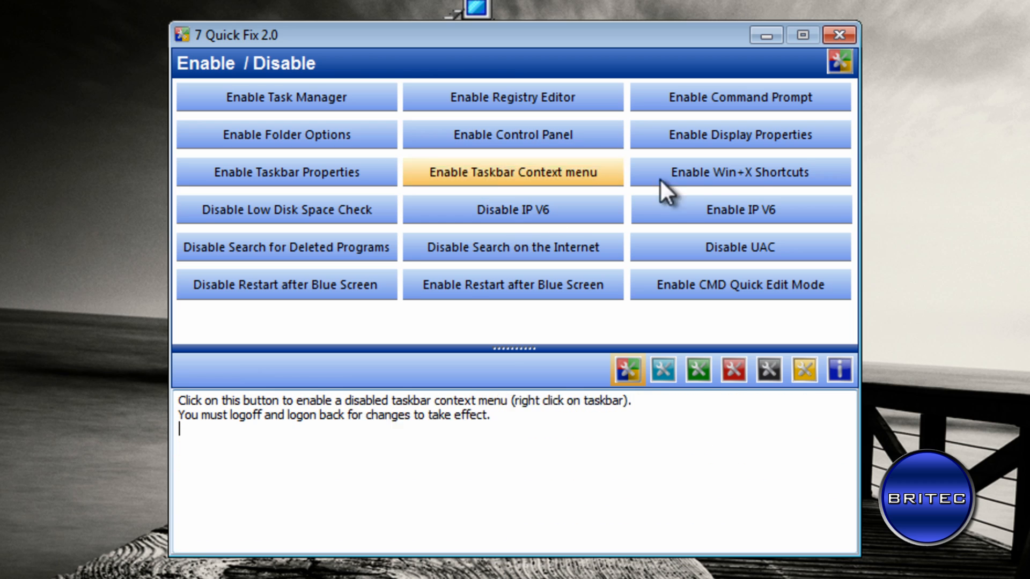
pyautogui.moveTo(513, 134)
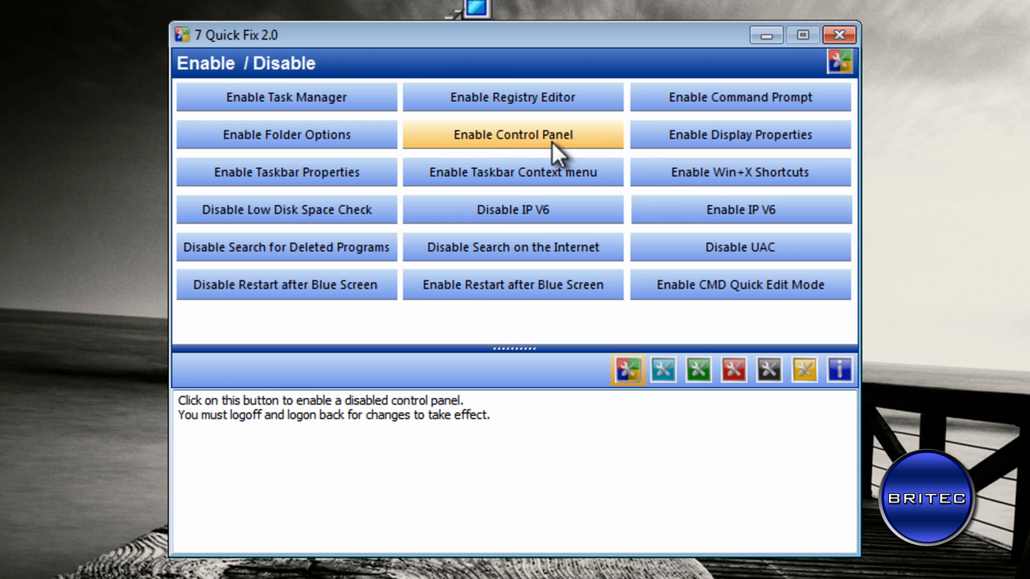
pyautogui.click(739, 97)
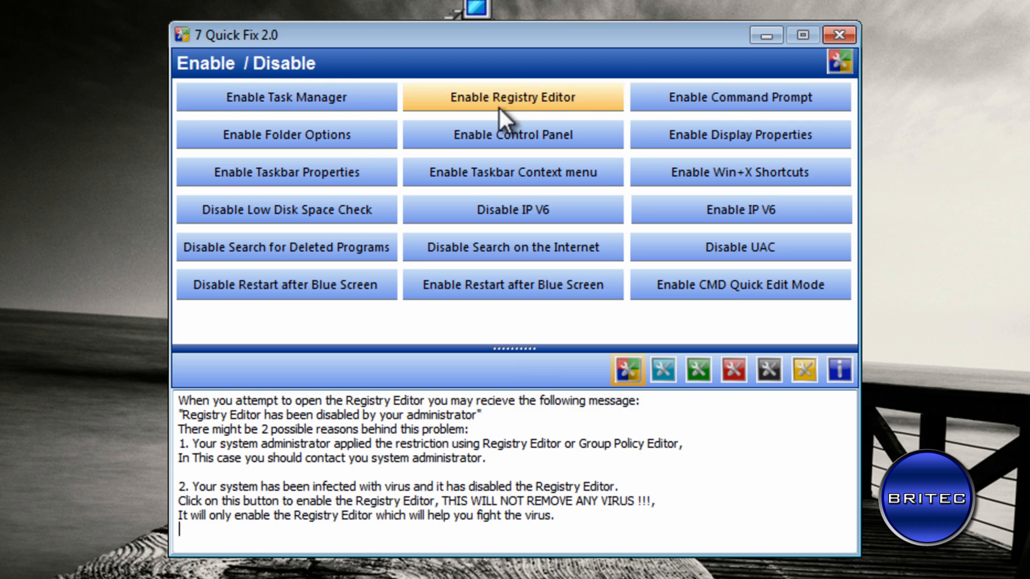
pyautogui.moveTo(512, 285)
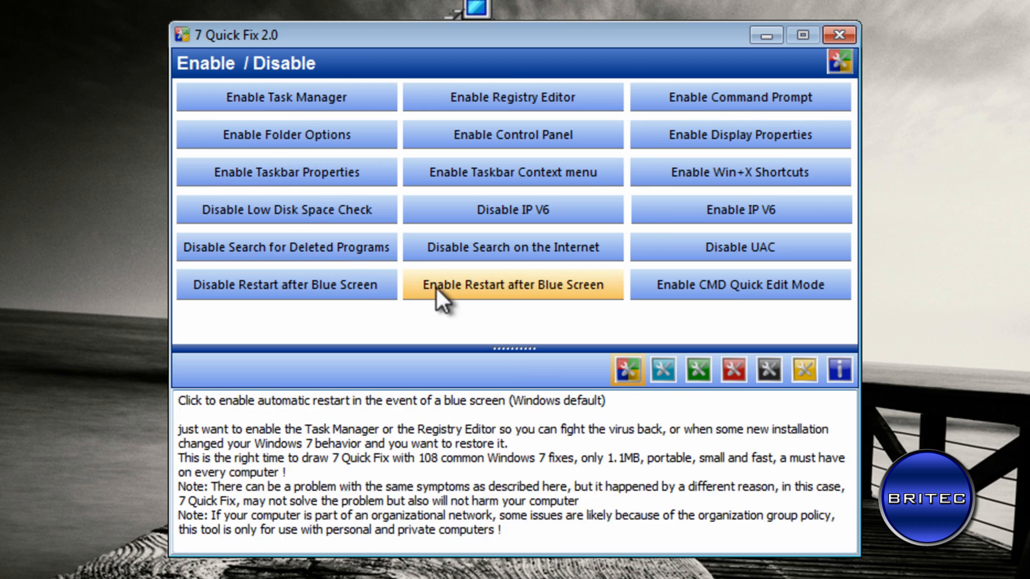
pyautogui.moveTo(286, 284)
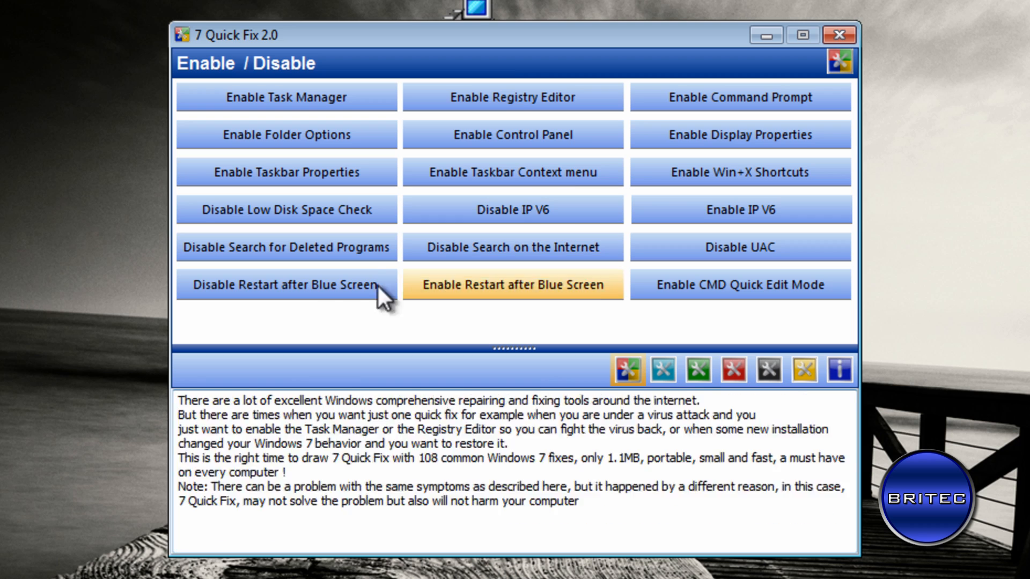
pyautogui.click(627, 368)
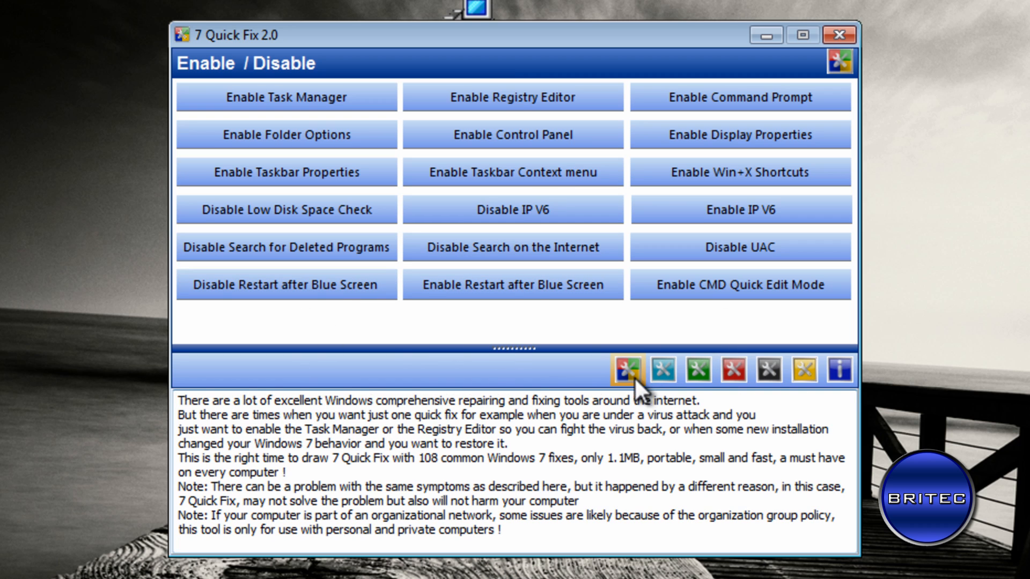
pyautogui.moveTo(671, 385)
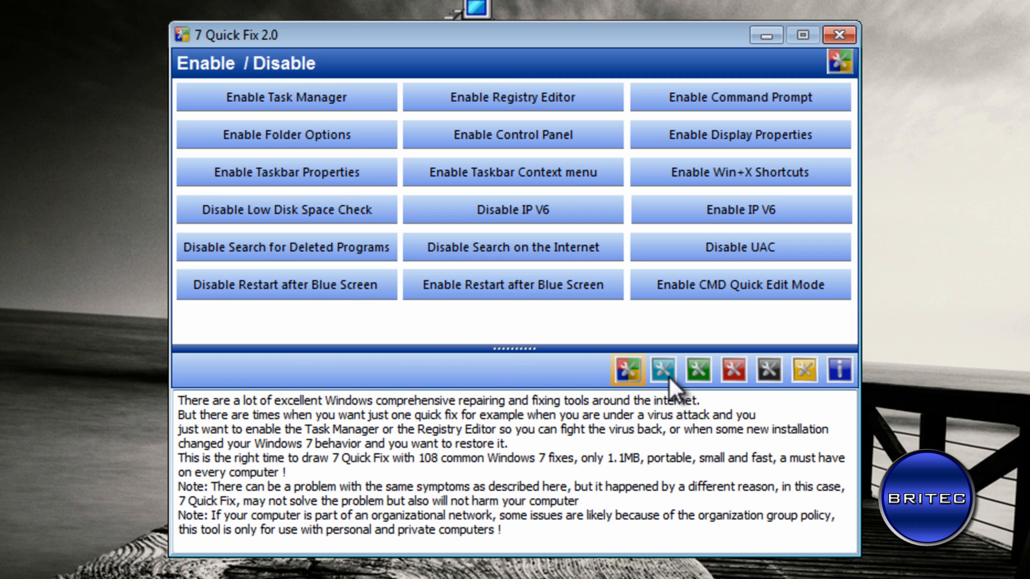
# Step: Browse the Restore Missing Stuff fixes, then switch to the Performance category
pyautogui.click(661, 369)
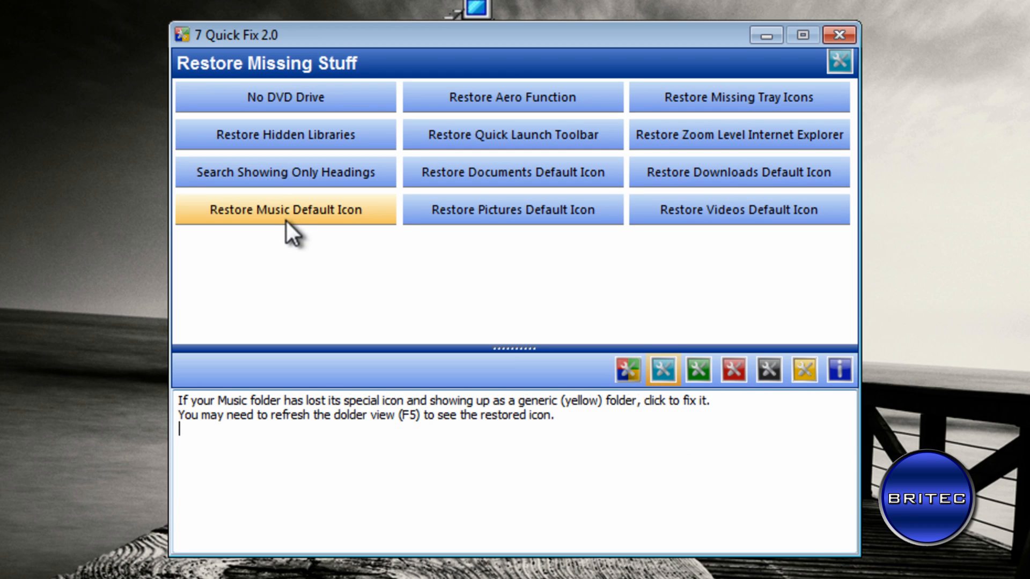
pyautogui.moveTo(489, 292)
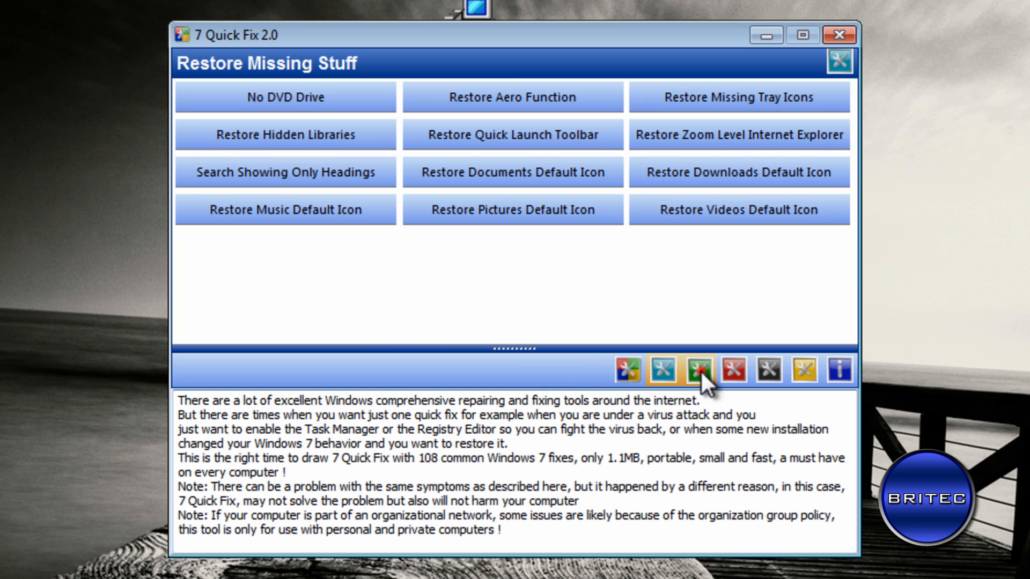
pyautogui.click(697, 369)
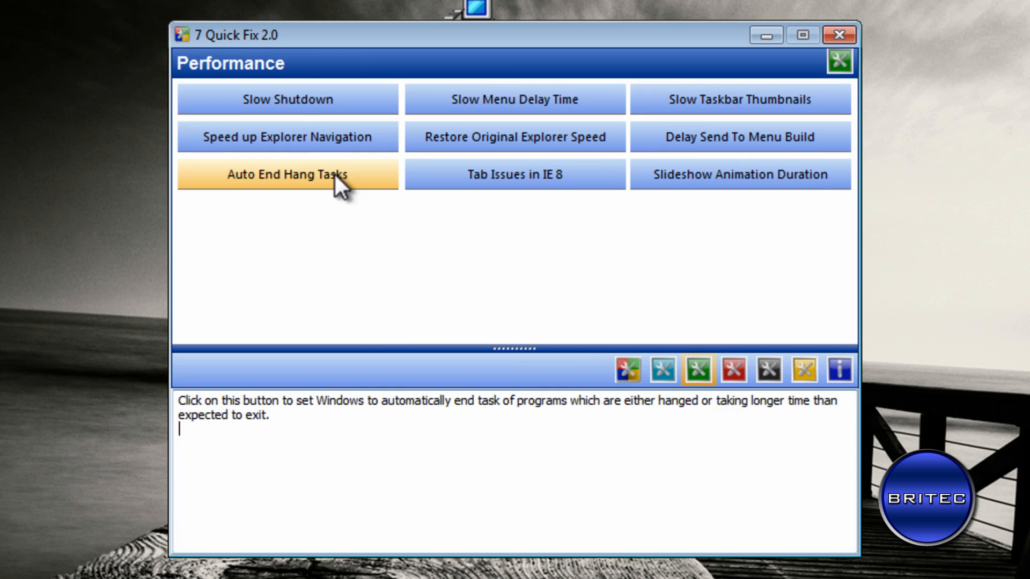
pyautogui.moveTo(515, 99)
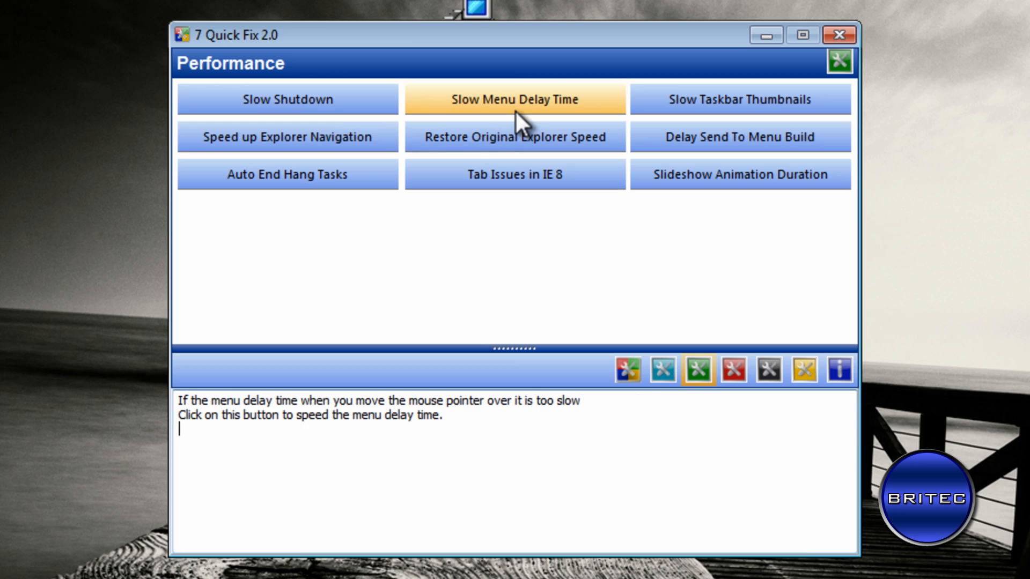
# Step: Check Performance fix descriptions, then view the Errors and Crashes fixes and the Tweaks category
pyautogui.click(287, 99)
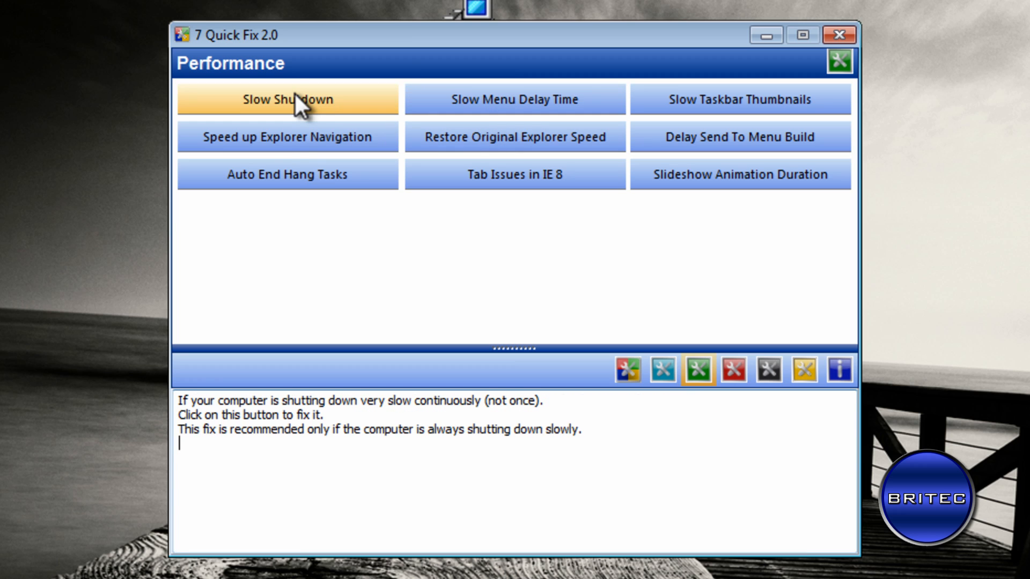
pyautogui.click(287, 173)
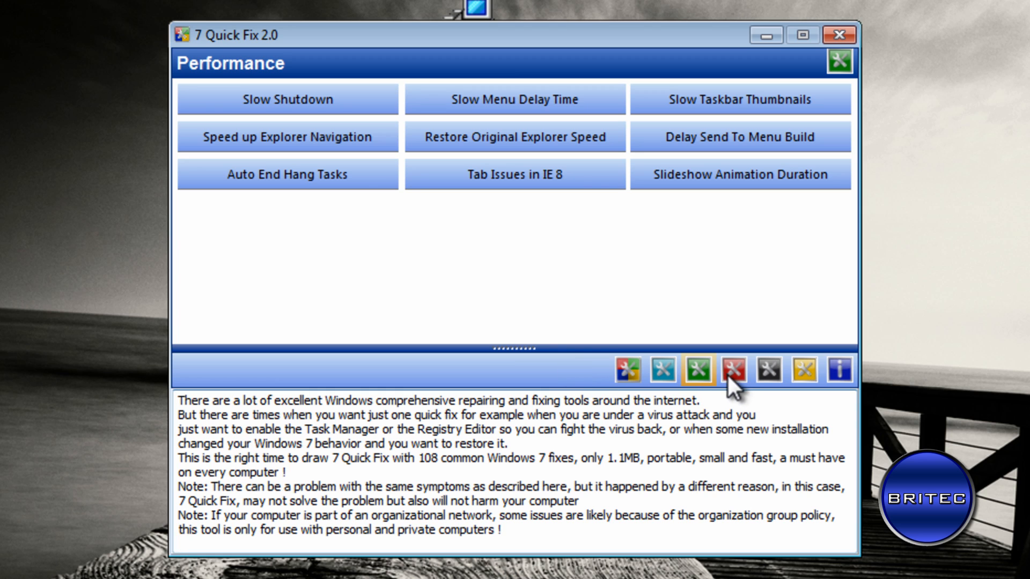
pyautogui.click(733, 369)
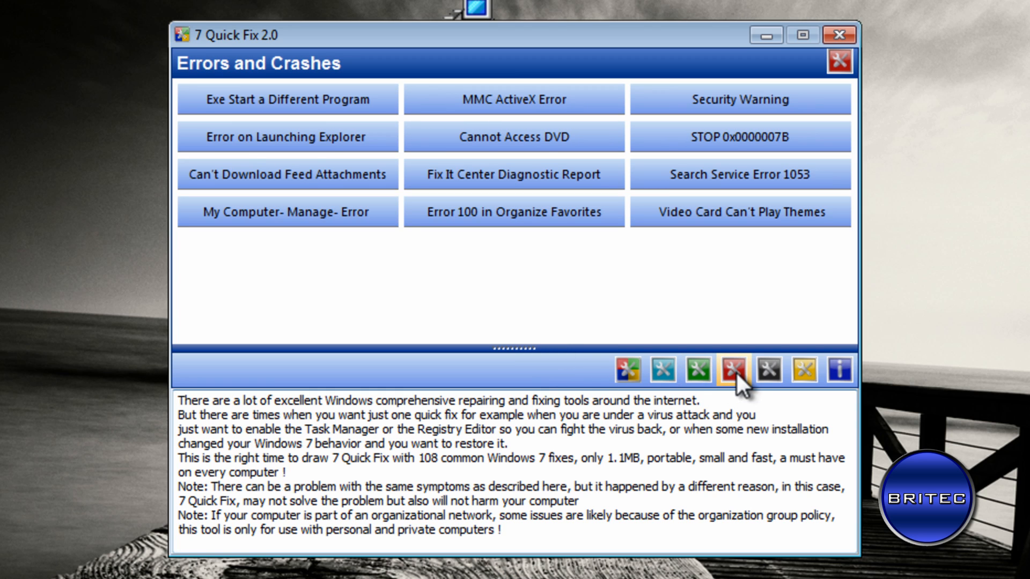
pyautogui.moveTo(709, 256)
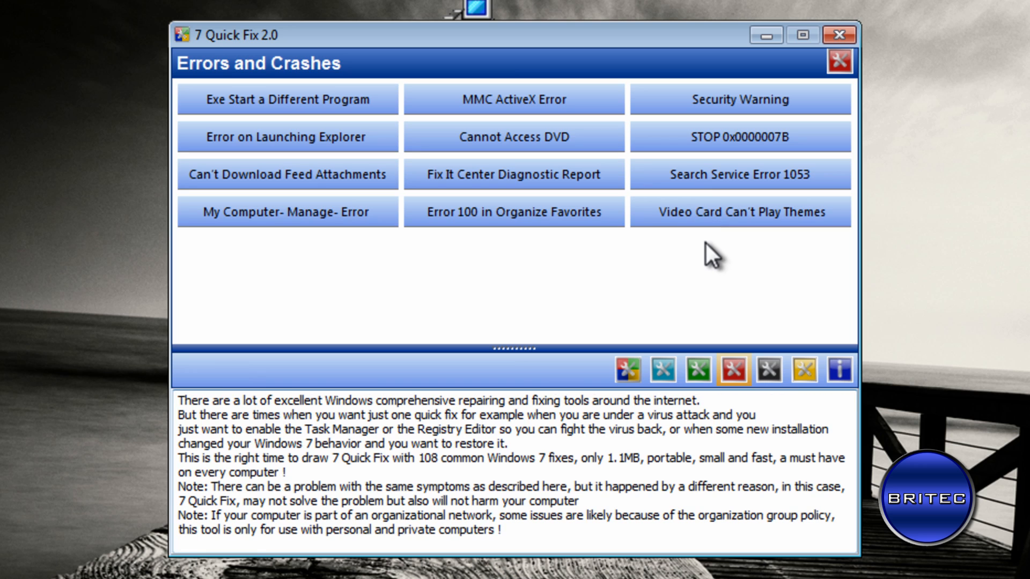
pyautogui.click(739, 211)
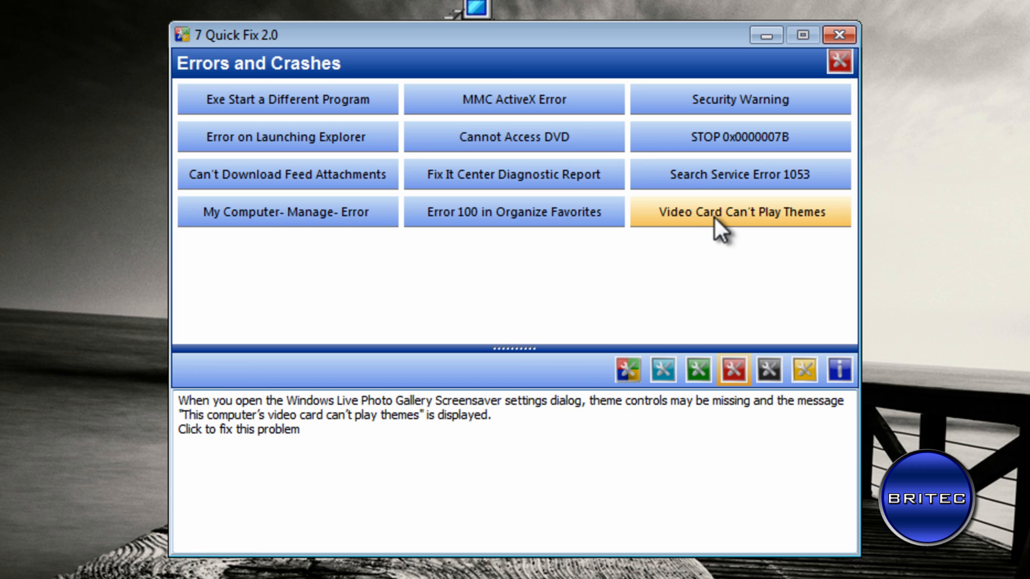
pyautogui.click(769, 368)
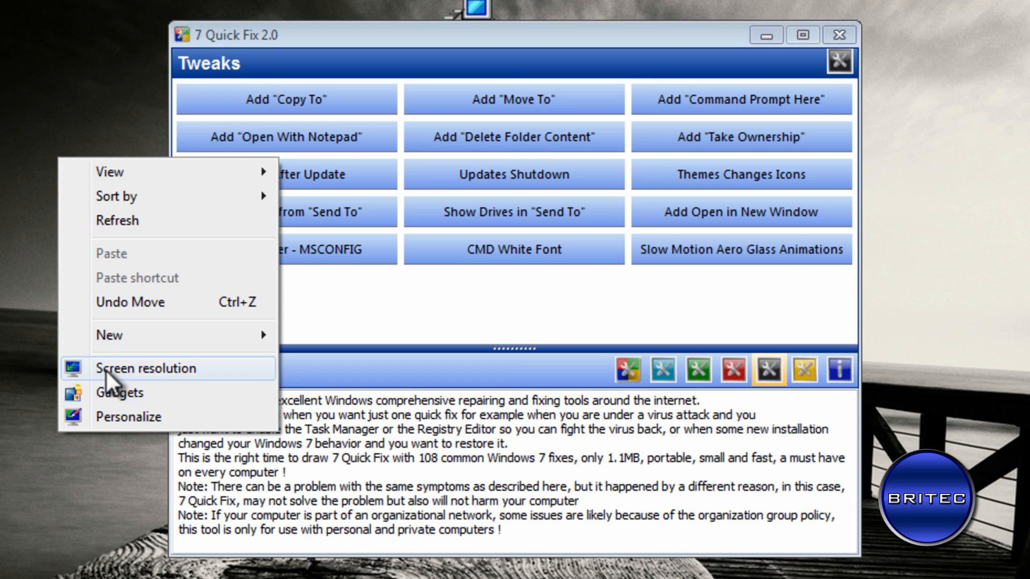
# Step: Apply the Add "Command Prompt Here" tweak, acknowledge Fix Applied, and exit 7 Quick Fix
pyautogui.click(741, 100)
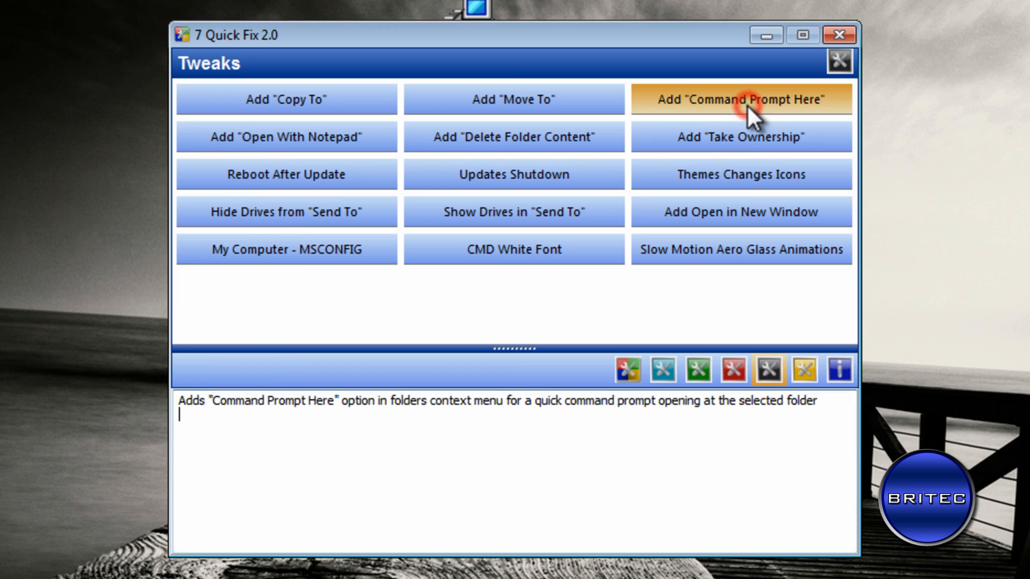
pyautogui.click(740, 99)
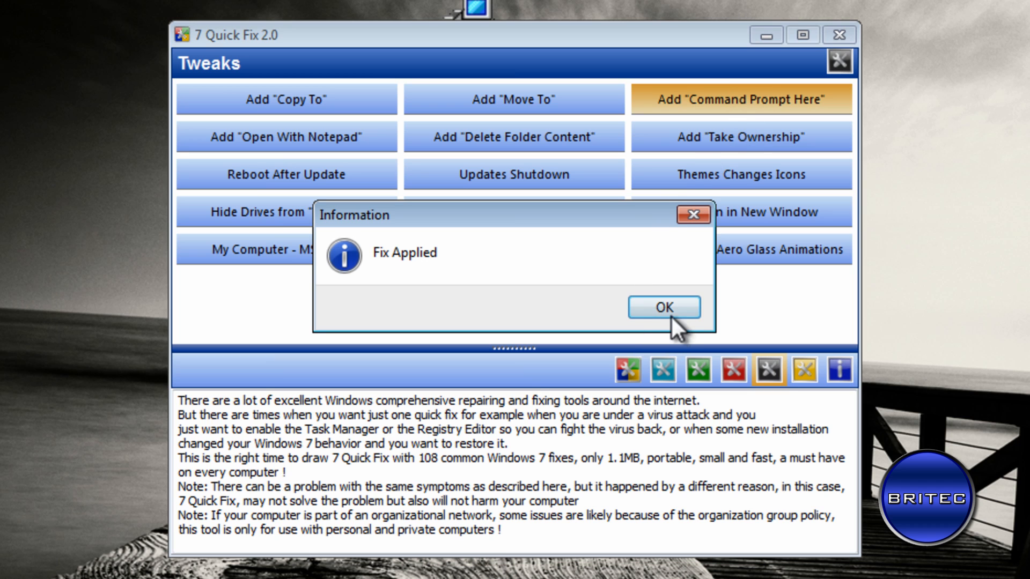
pyautogui.click(664, 307)
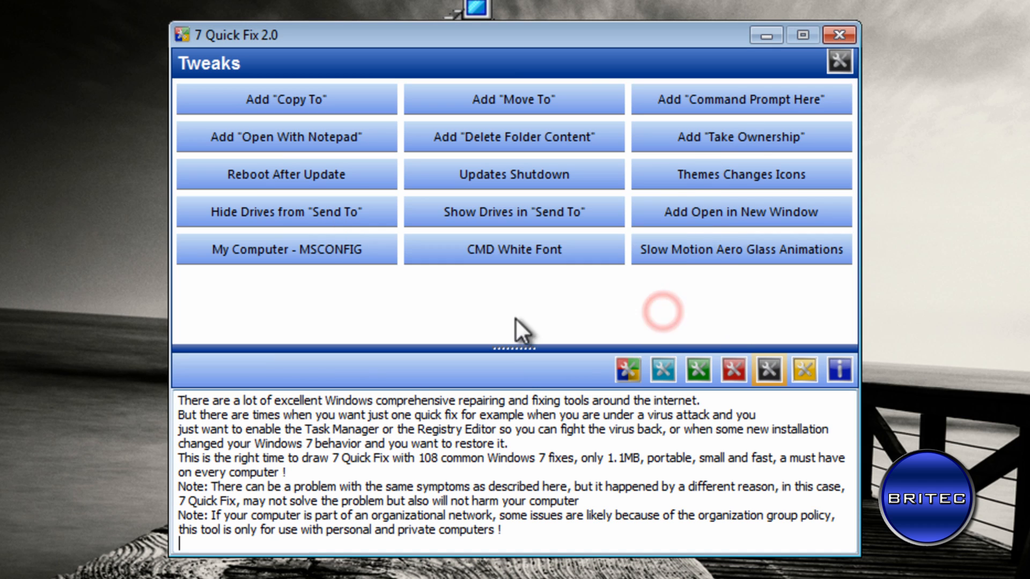
pyautogui.click(839, 34)
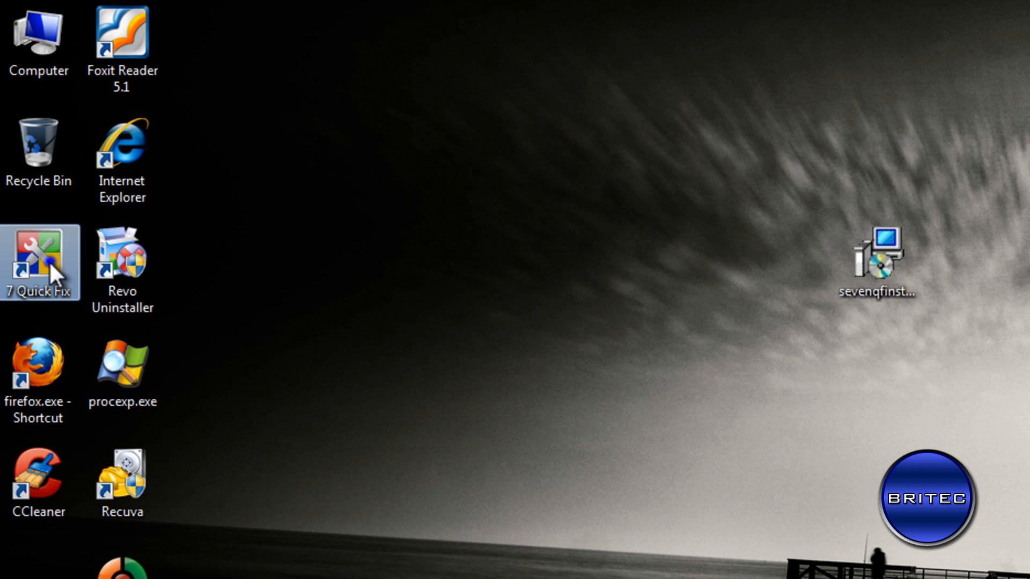
# Step: Run the 7 Quick Fix desktop shortcut as administrator, approve UAC, and dismiss the tip
pyautogui.rightClick(39, 263)
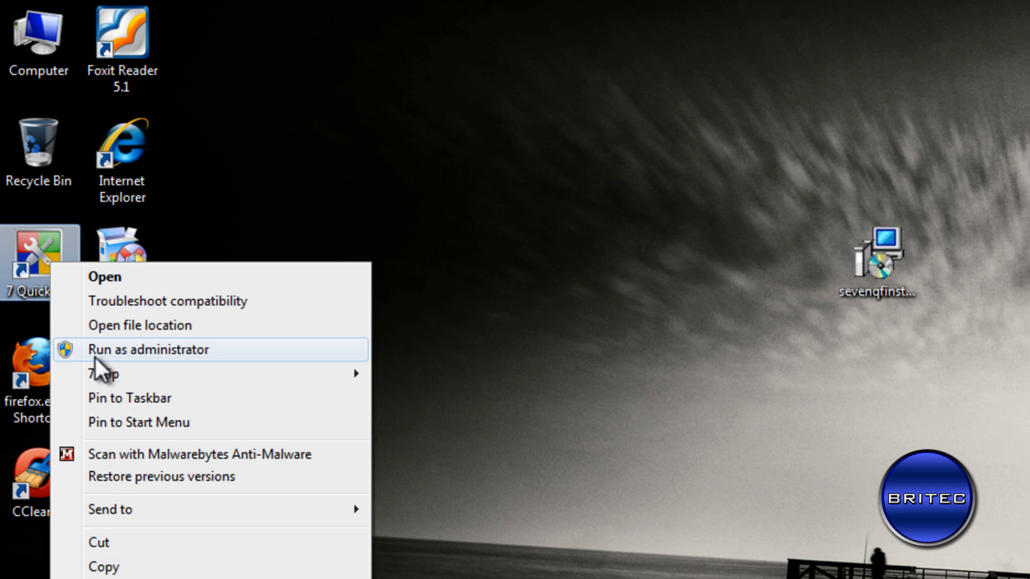
pyautogui.click(149, 349)
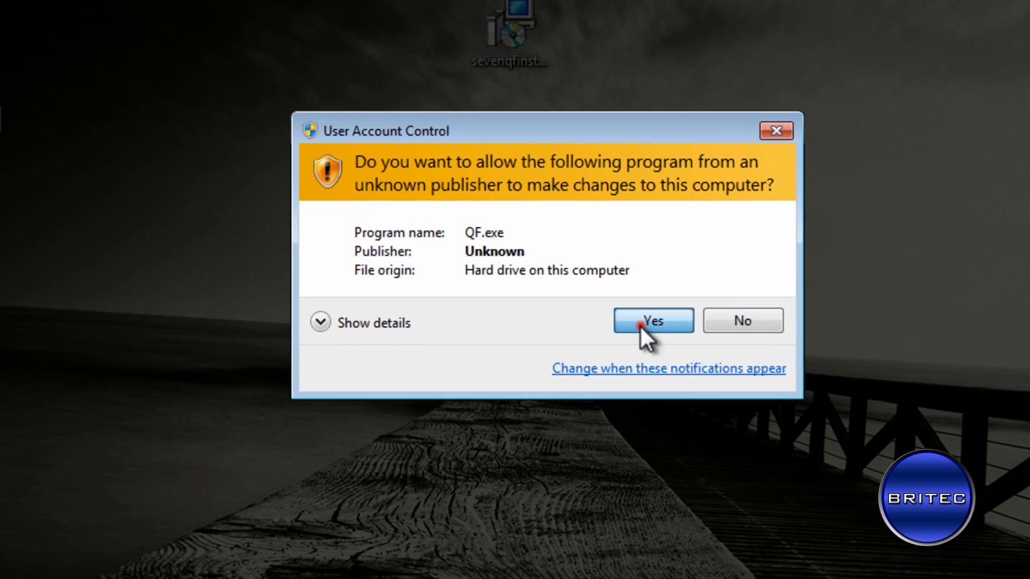
pyautogui.click(653, 321)
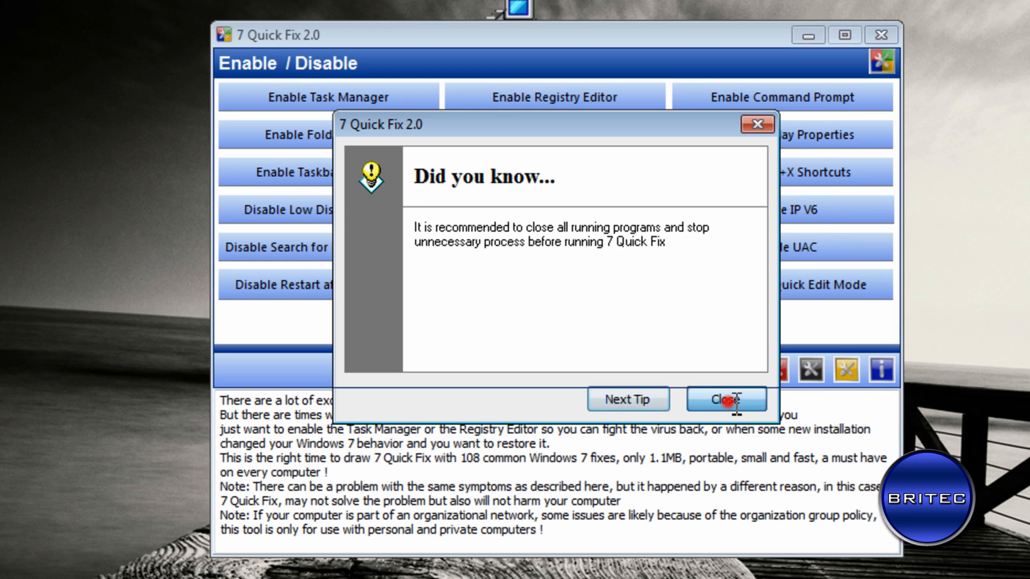
pyautogui.click(726, 399)
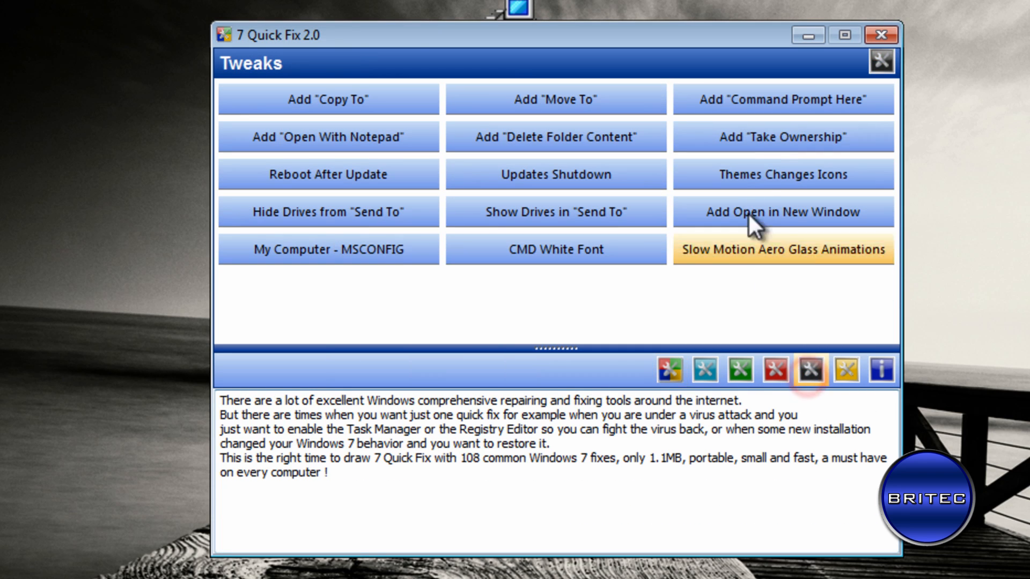
pyautogui.moveTo(783, 136)
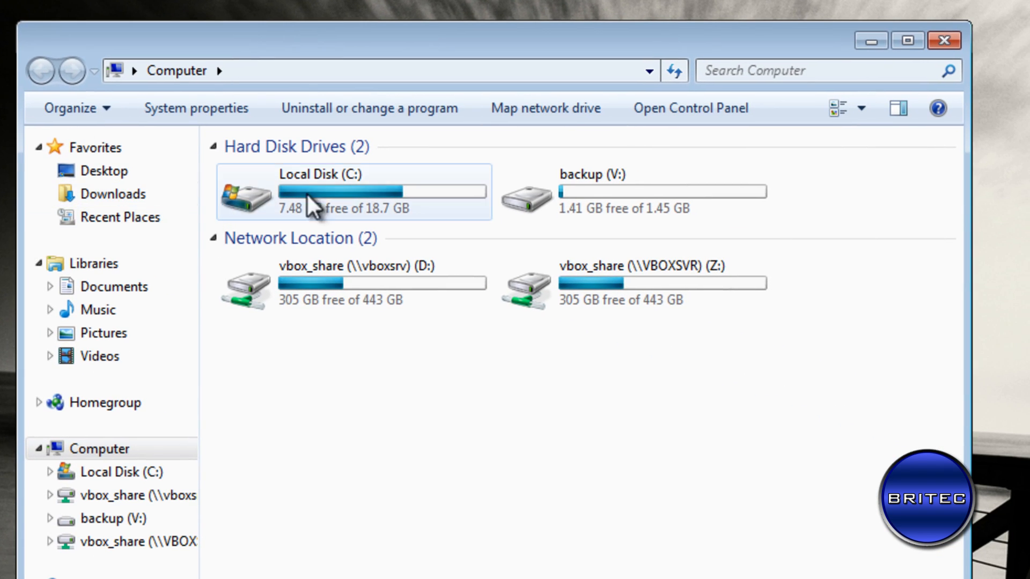
# Step: Right-click the FRST folder on Local Disk (C:) to confirm Command Prompt Here appears
pyautogui.rightClick(252, 172)
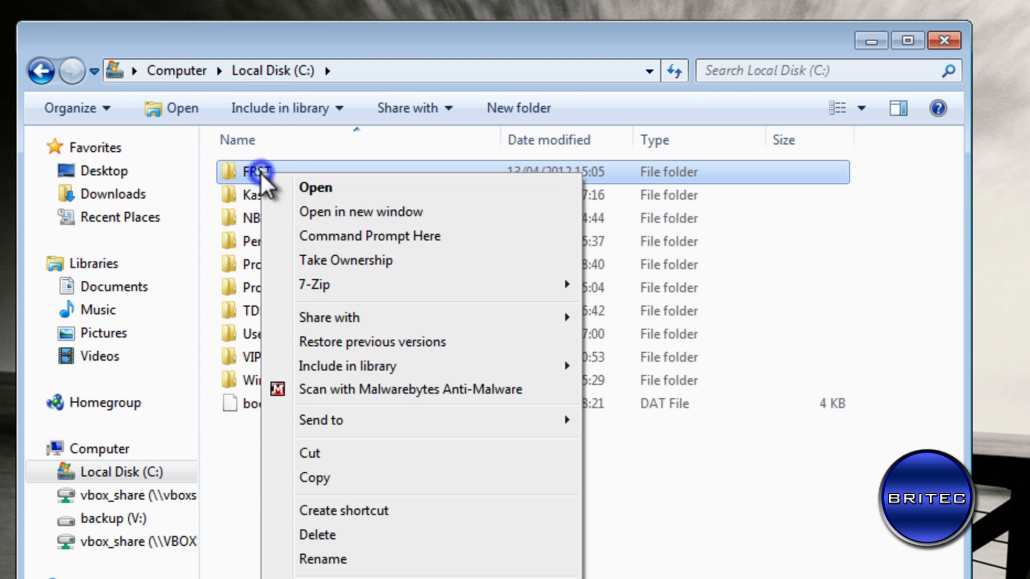
pyautogui.moveTo(388, 211)
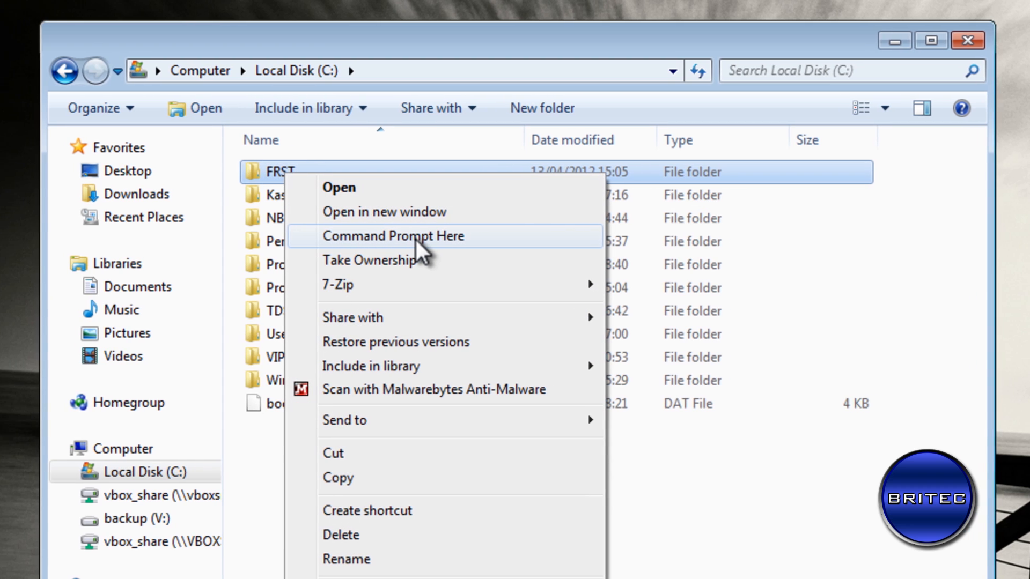
pyautogui.click(393, 236)
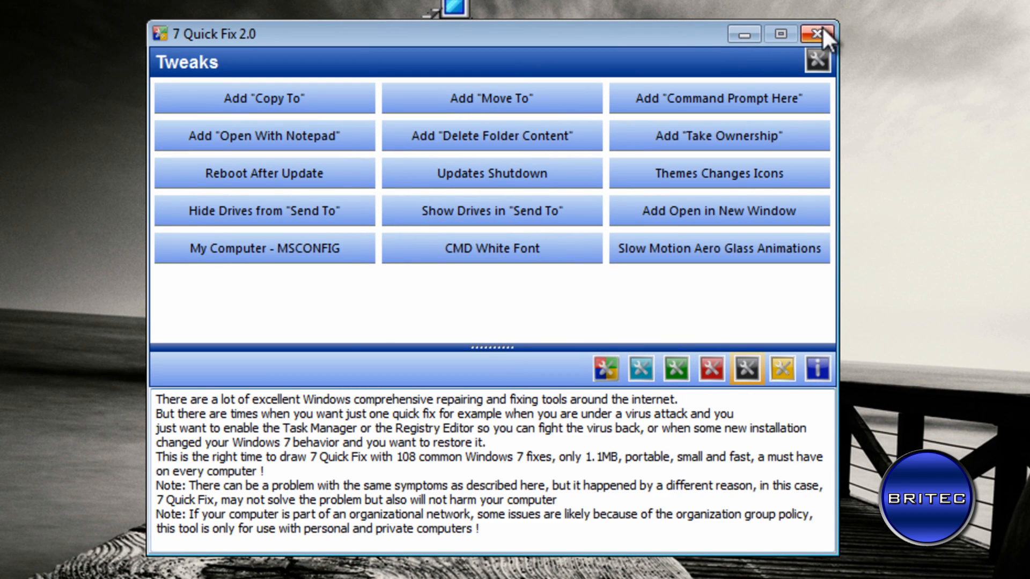
pyautogui.click(816, 35)
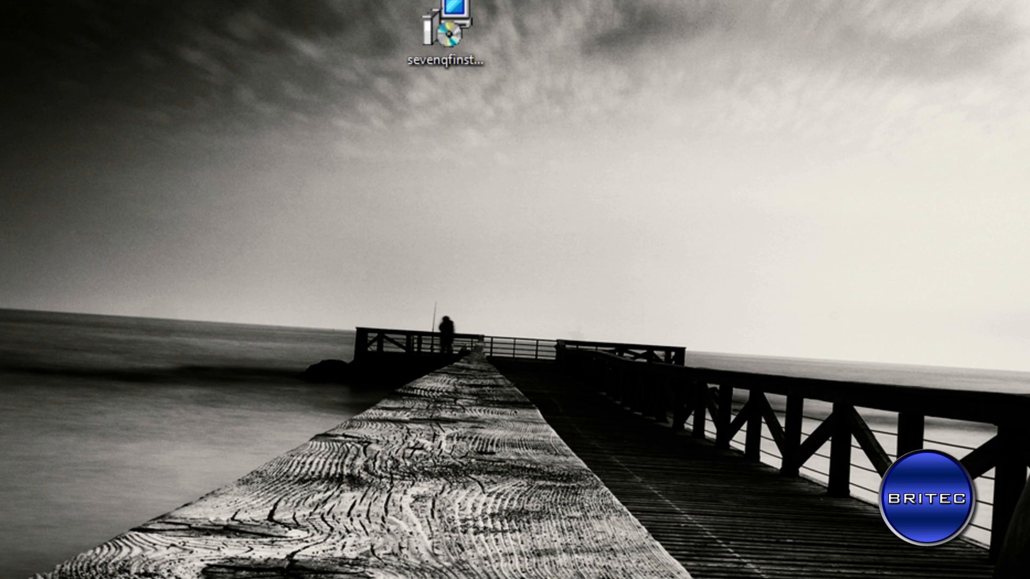
pyautogui.doubleClick(446, 30)
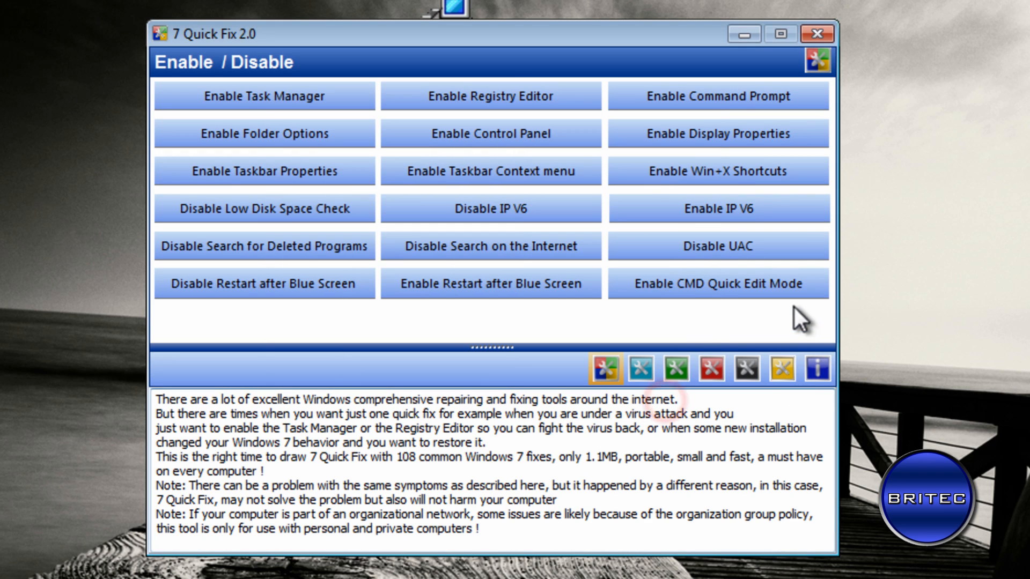
pyautogui.click(745, 368)
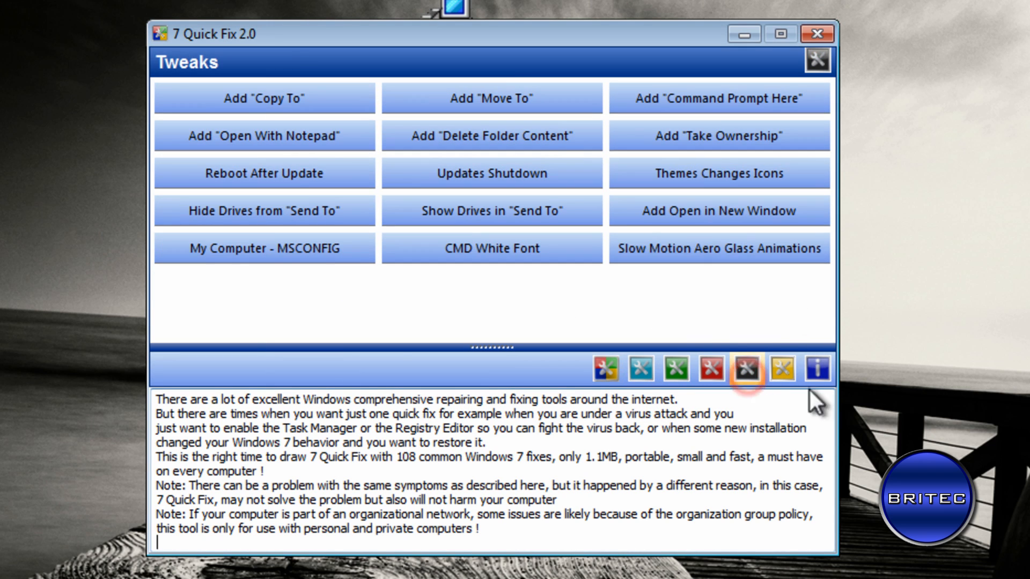
pyautogui.click(718, 135)
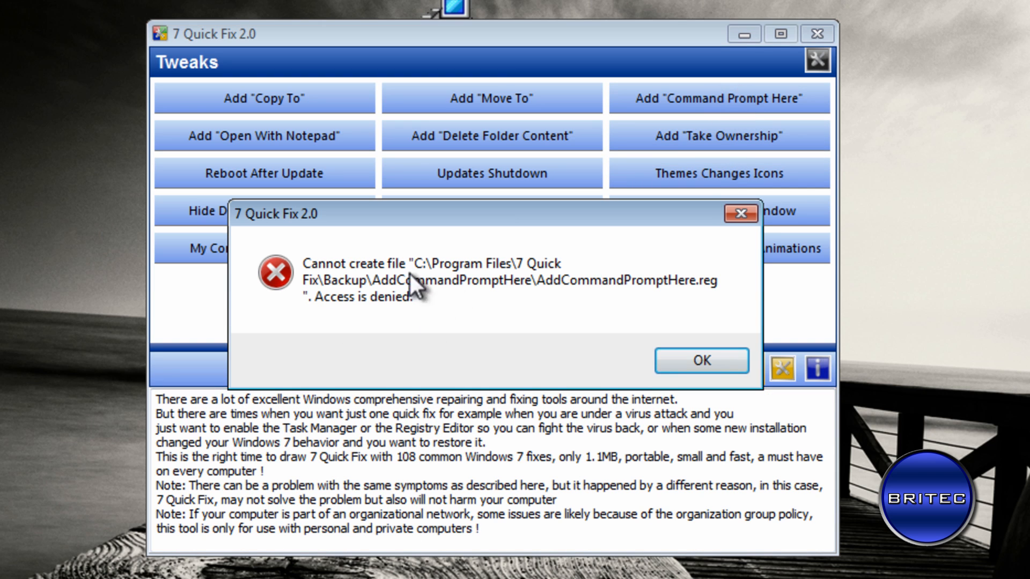
pyautogui.moveTo(719, 400)
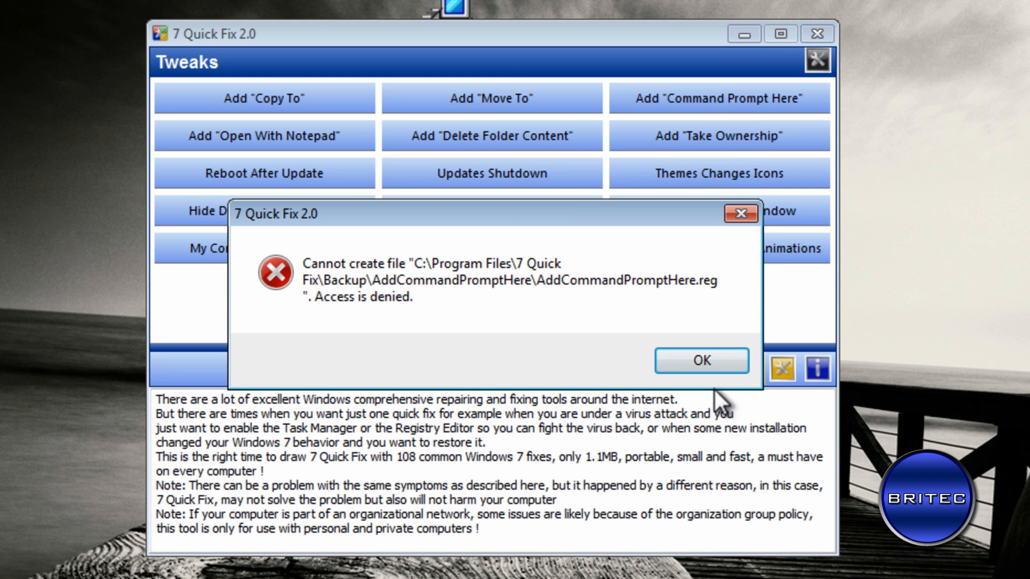
pyautogui.click(700, 360)
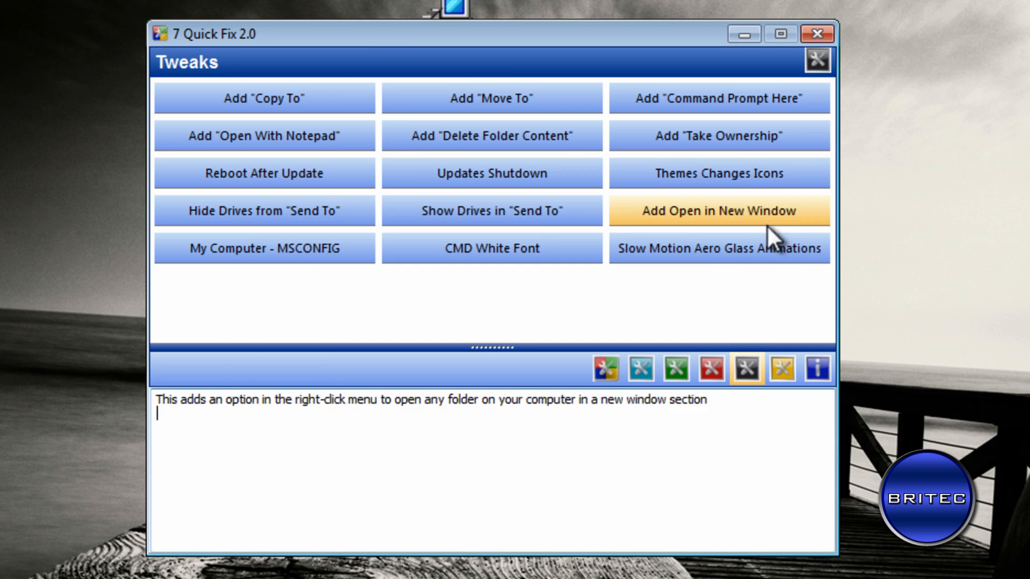
pyautogui.click(745, 368)
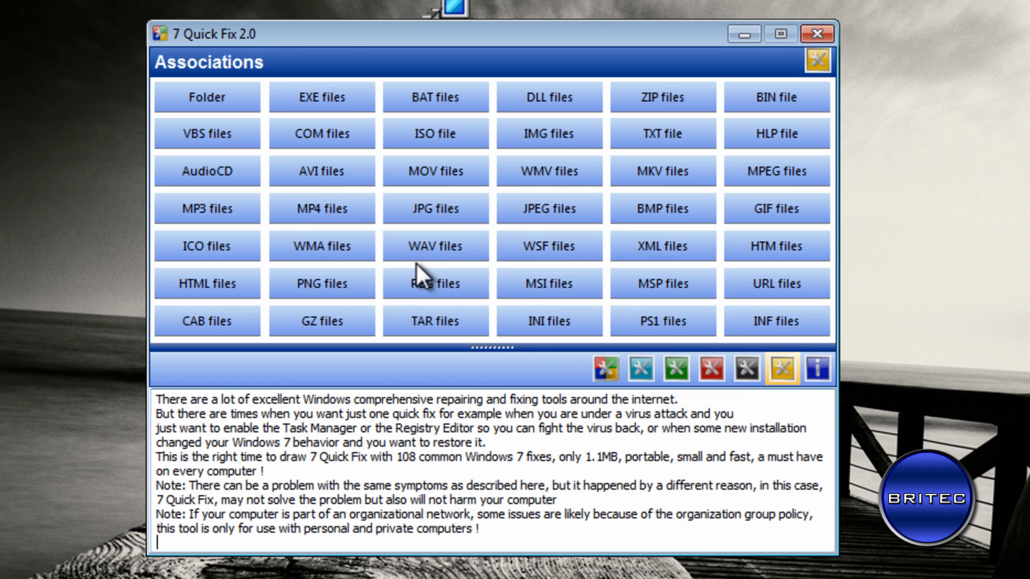
pyautogui.moveTo(322, 97)
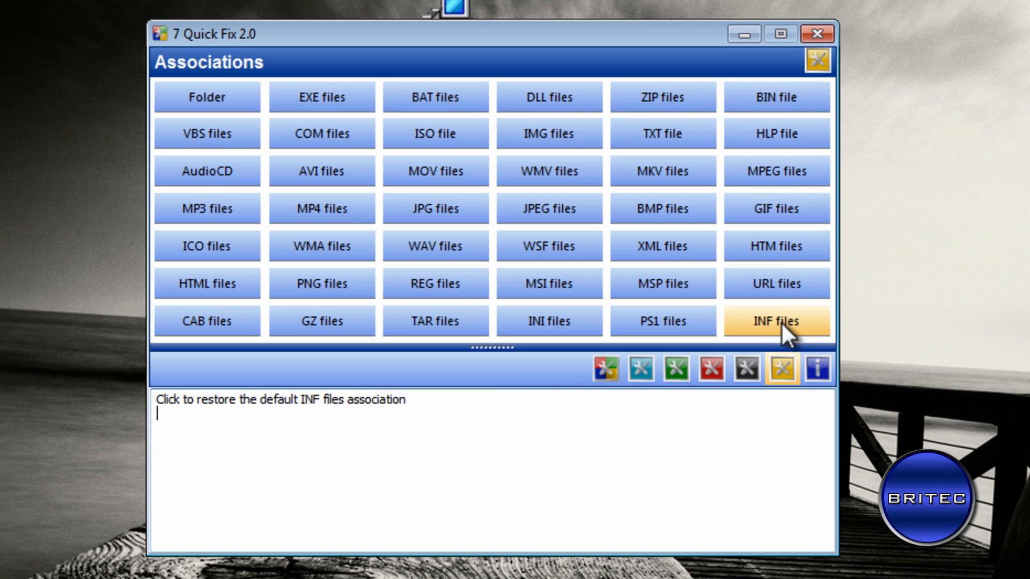
pyautogui.moveTo(549, 322)
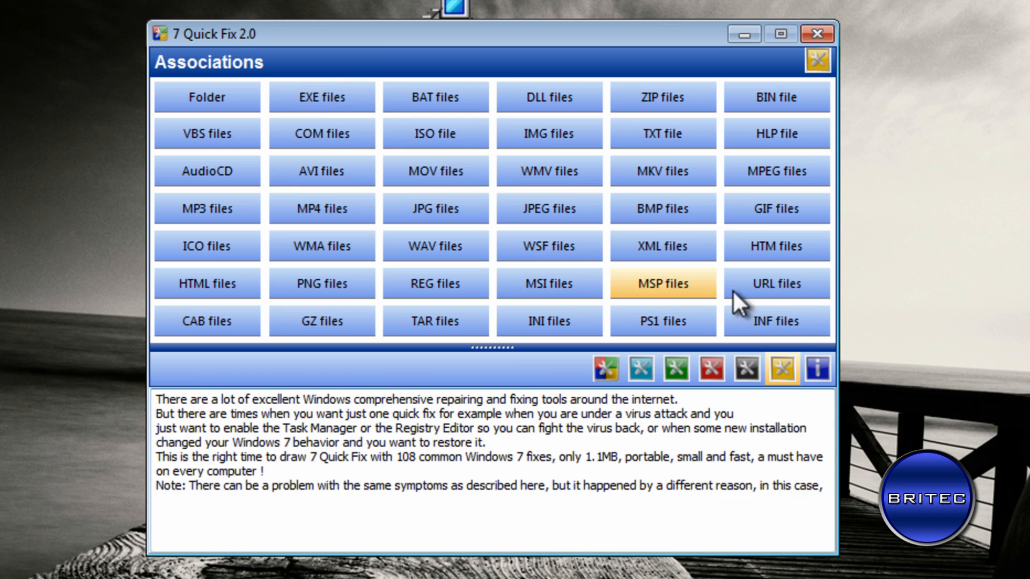
pyautogui.moveTo(548, 284)
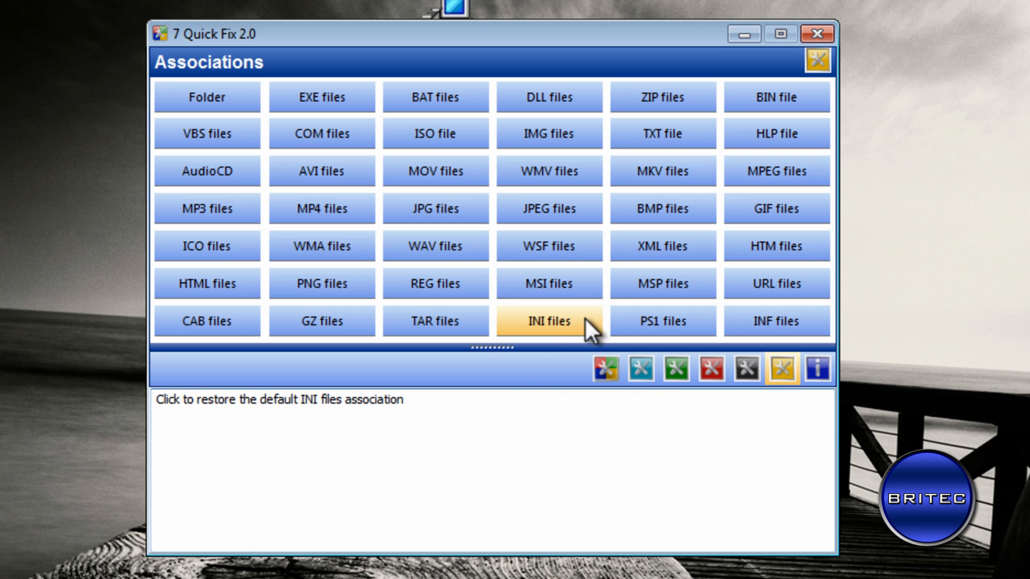
# Step: Show the About page crediting LeeLu Soft 2012 after viewing the file Associations list
pyautogui.click(816, 367)
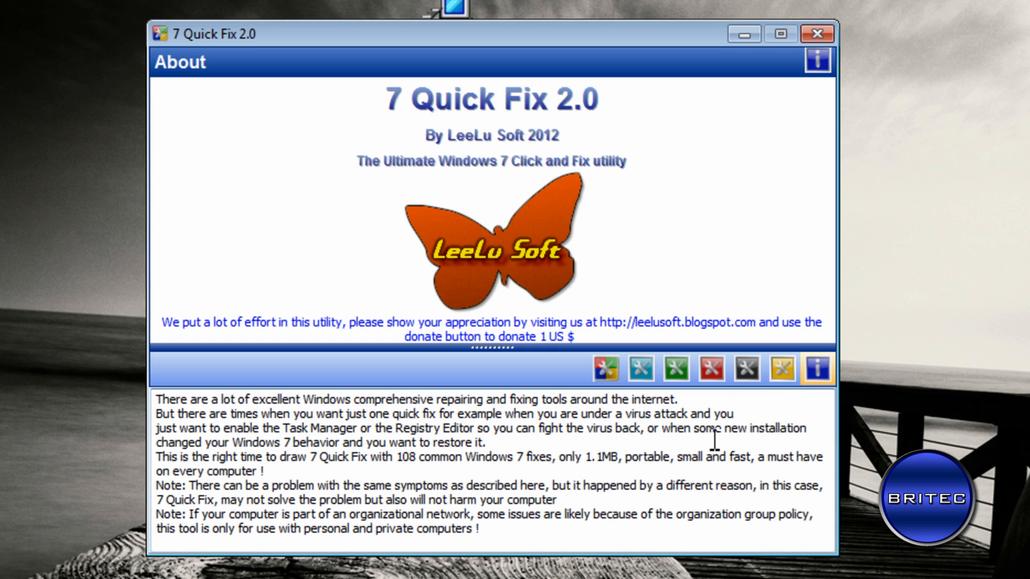
# Step: Close 7 Quick Fix 2.0 from its About page, leaving the Windows desktop
pyautogui.click(157, 544)
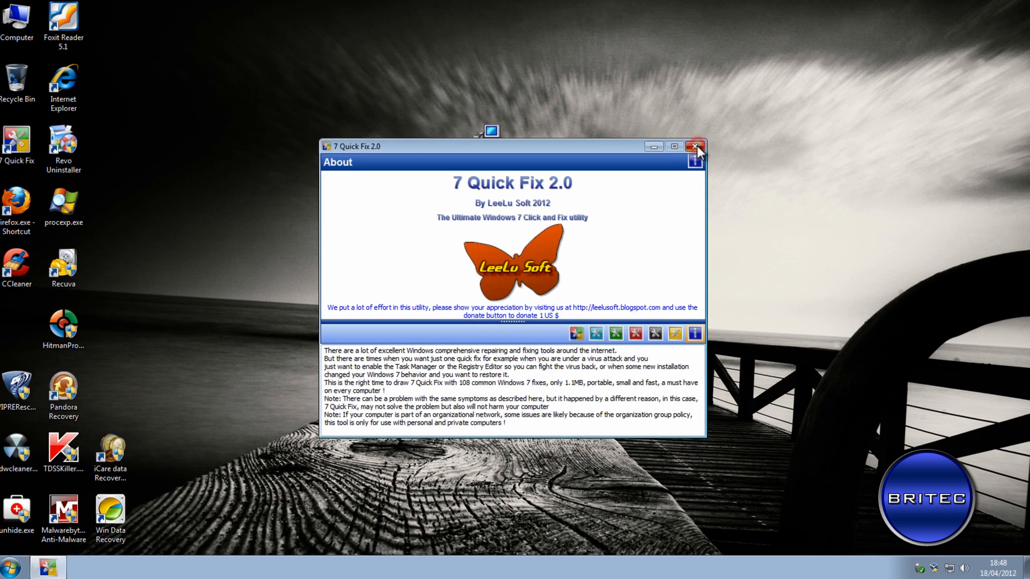
pyautogui.click(695, 146)
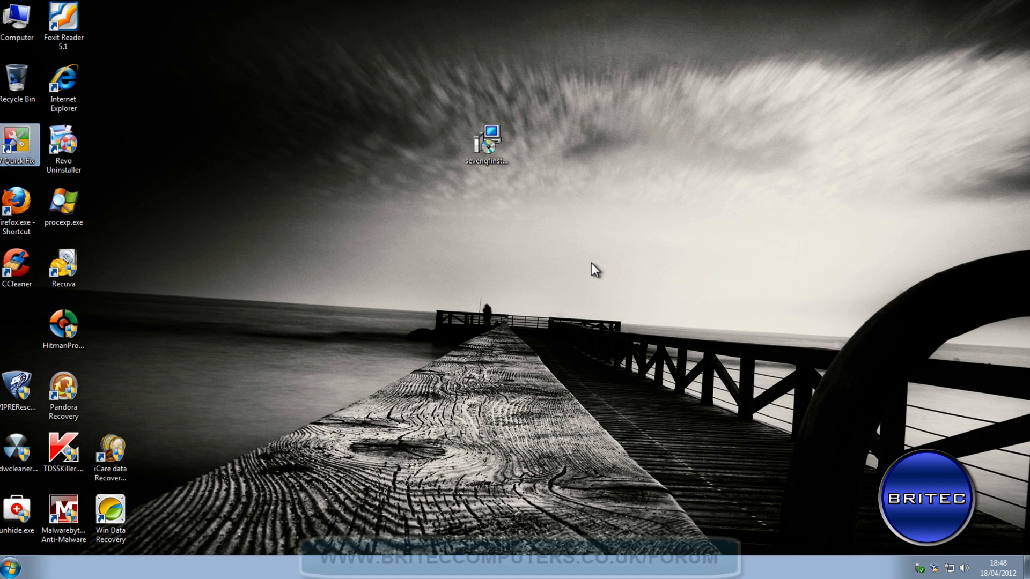